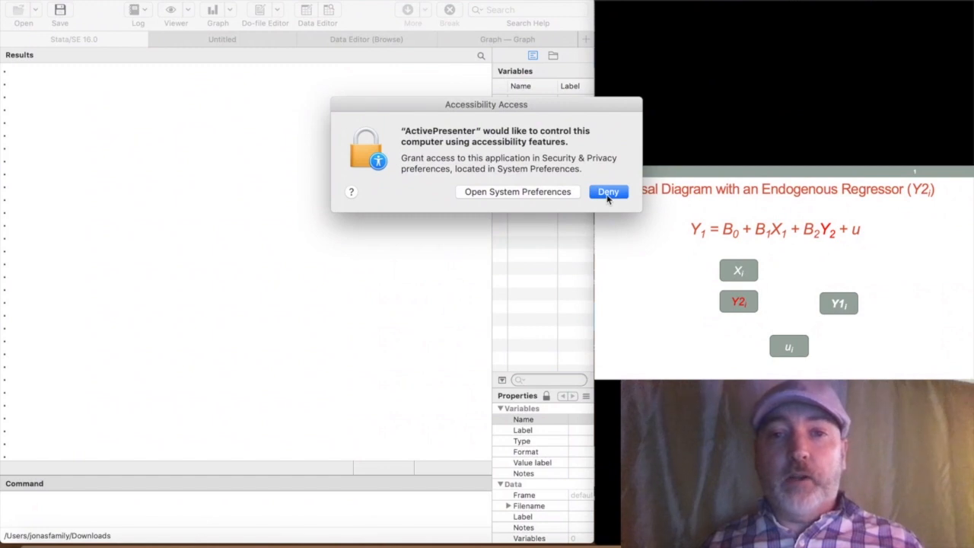
- Deny the ActivePresenter accessibility access request so the causal diagram slide is fully visible
left_click(609, 192)
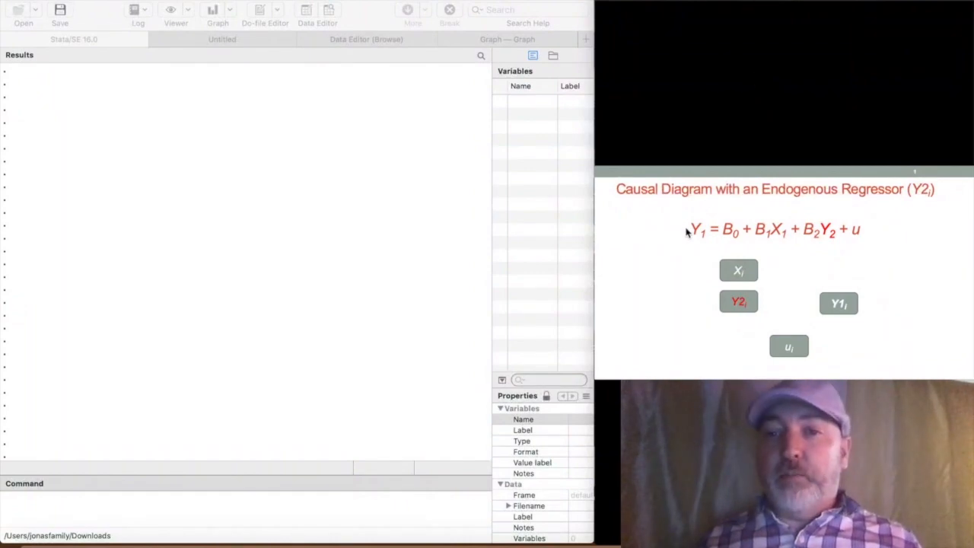
mouse_move(686, 244)
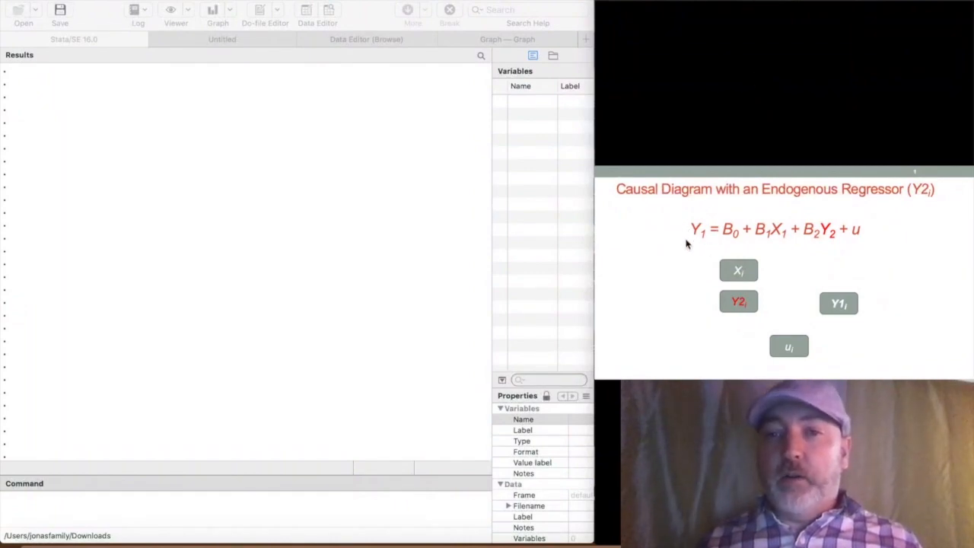
mouse_move(773, 250)
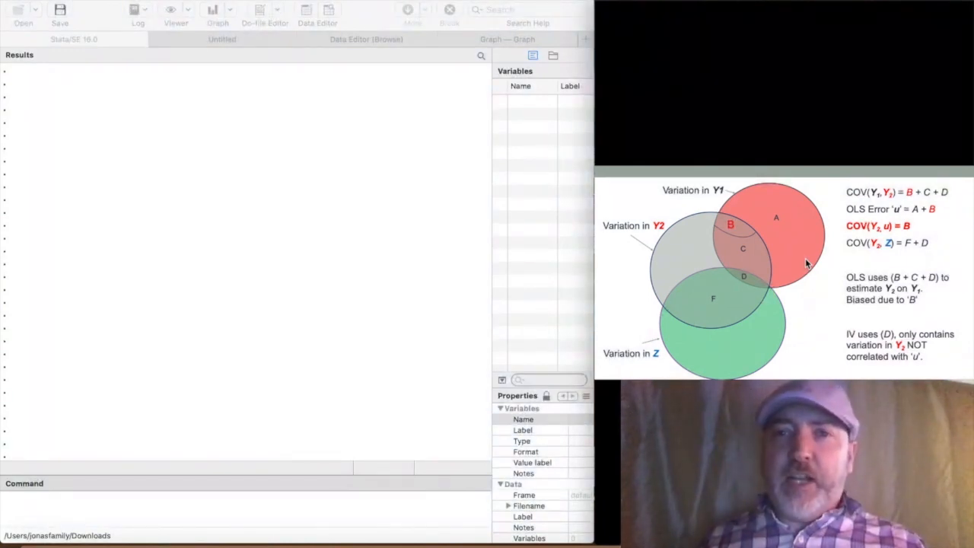
mouse_move(840, 247)
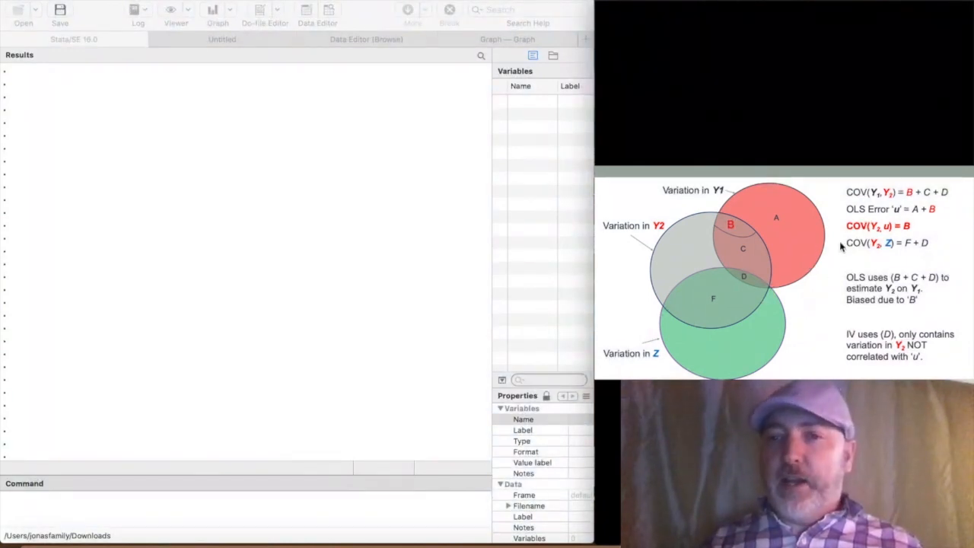
mouse_move(693, 192)
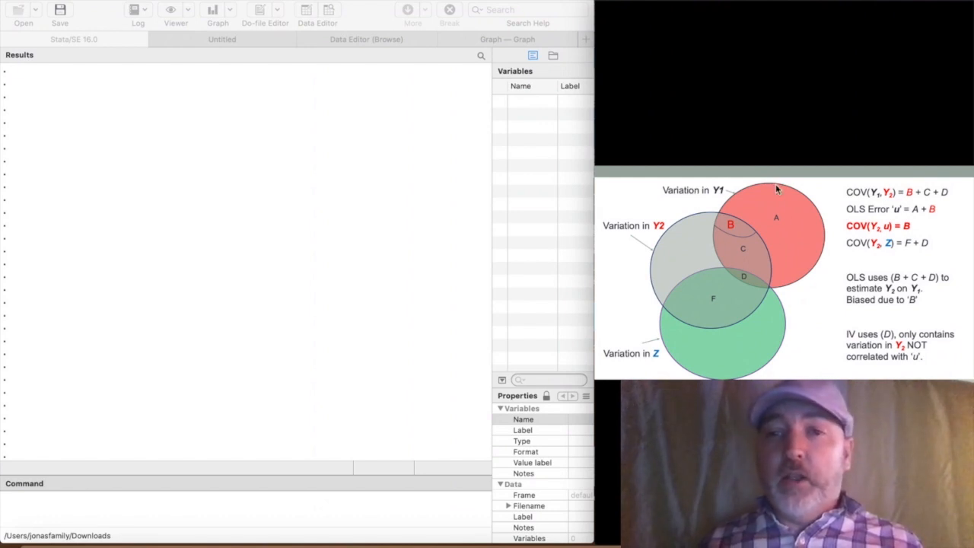
mouse_move(725, 240)
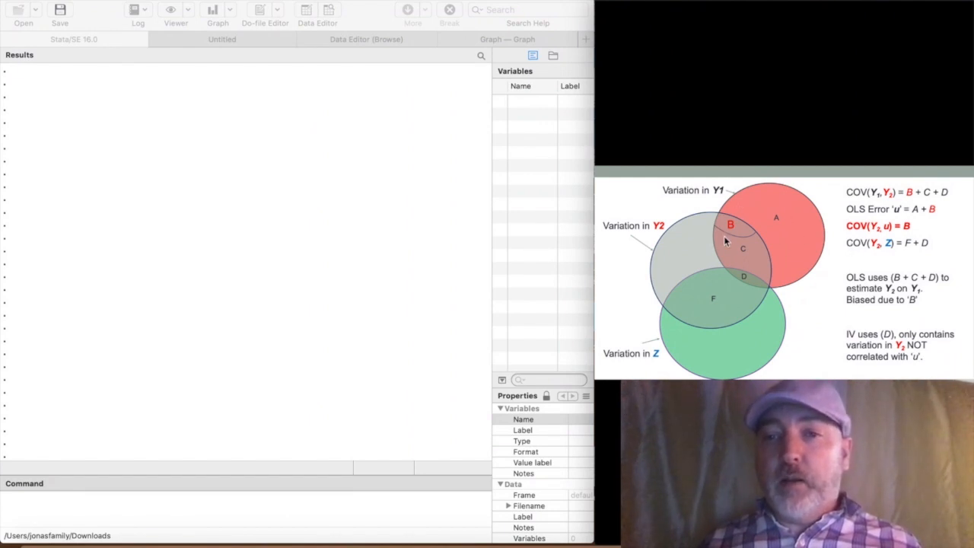
mouse_move(778, 231)
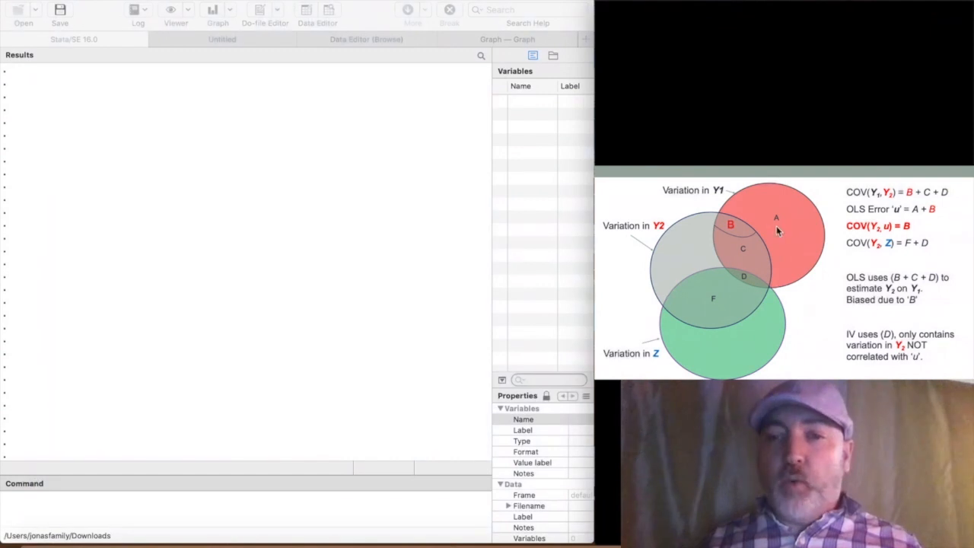
mouse_move(700, 277)
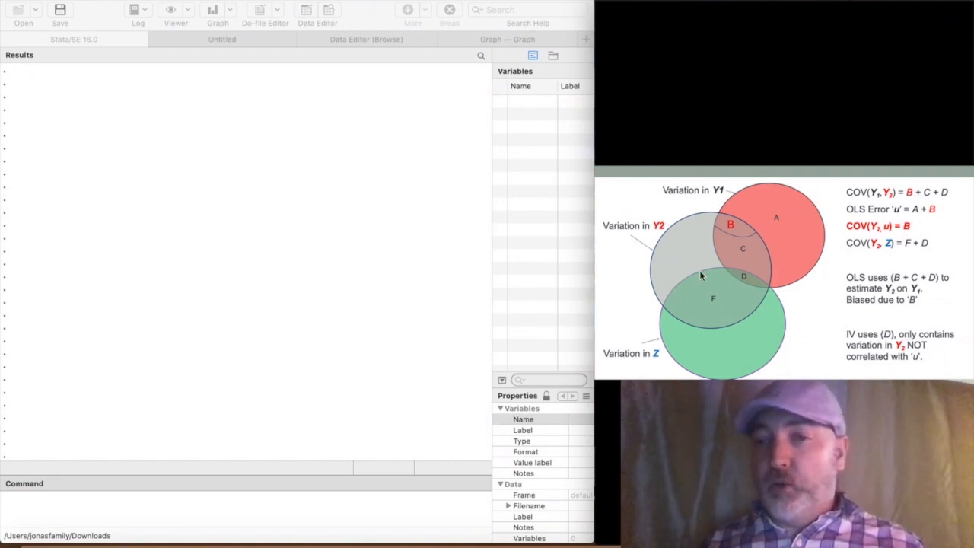
mouse_move(667, 245)
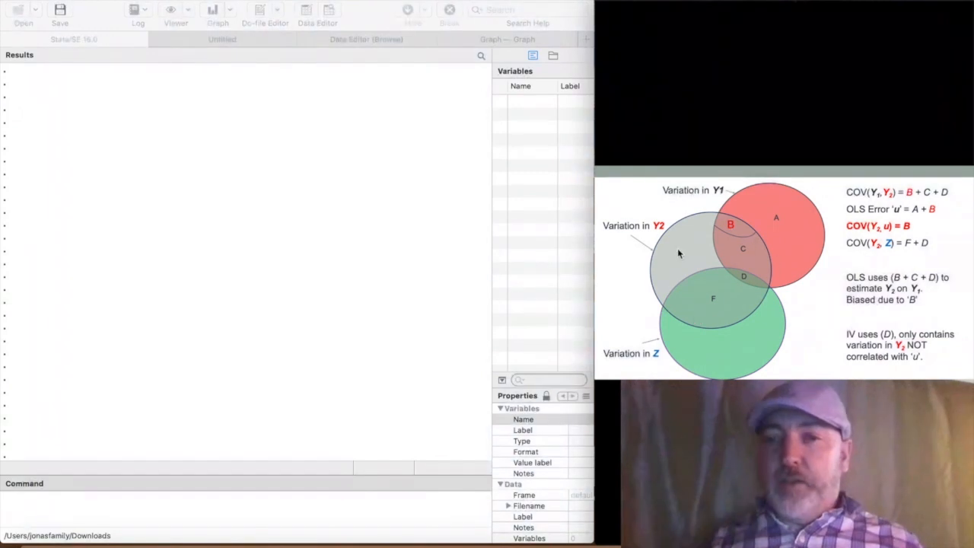
mouse_move(764, 290)
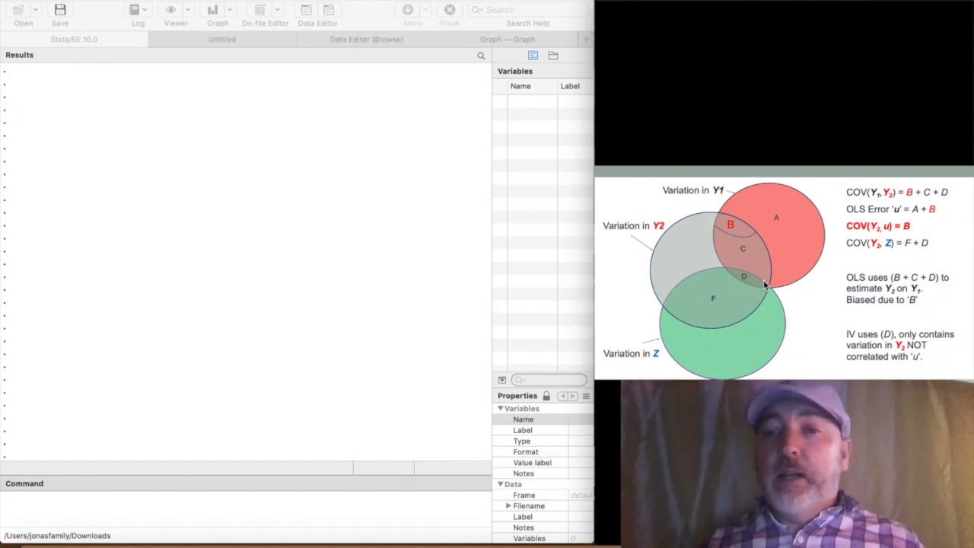
mouse_move(688, 167)
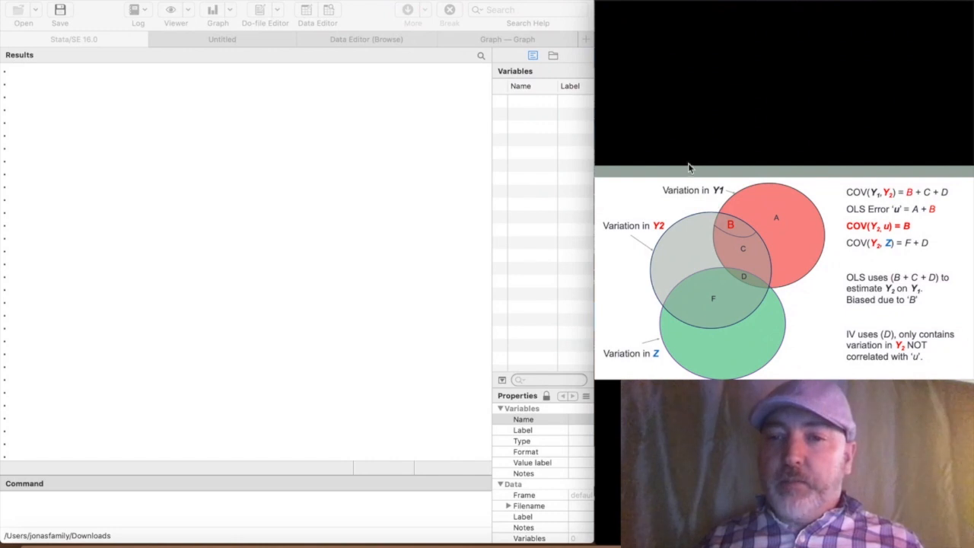
mouse_move(749, 252)
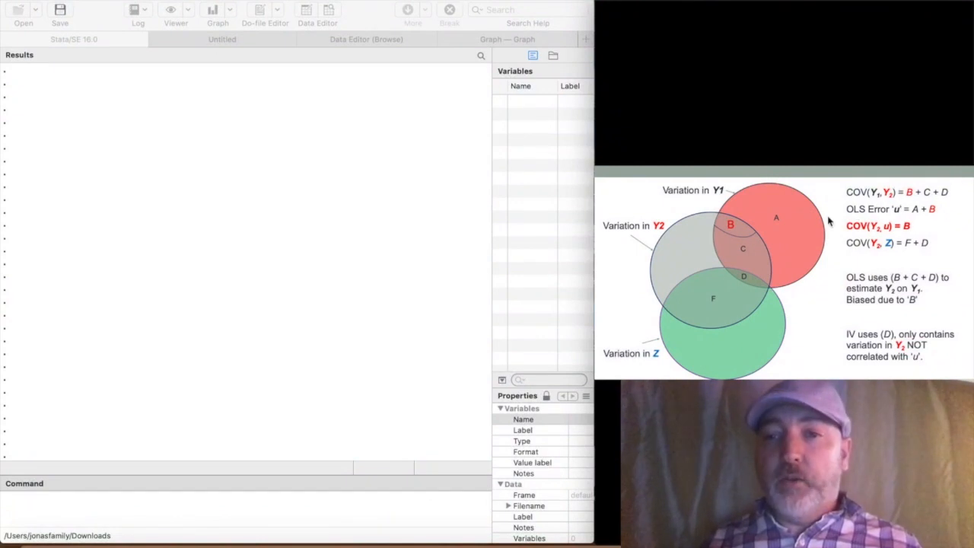
mouse_move(731, 236)
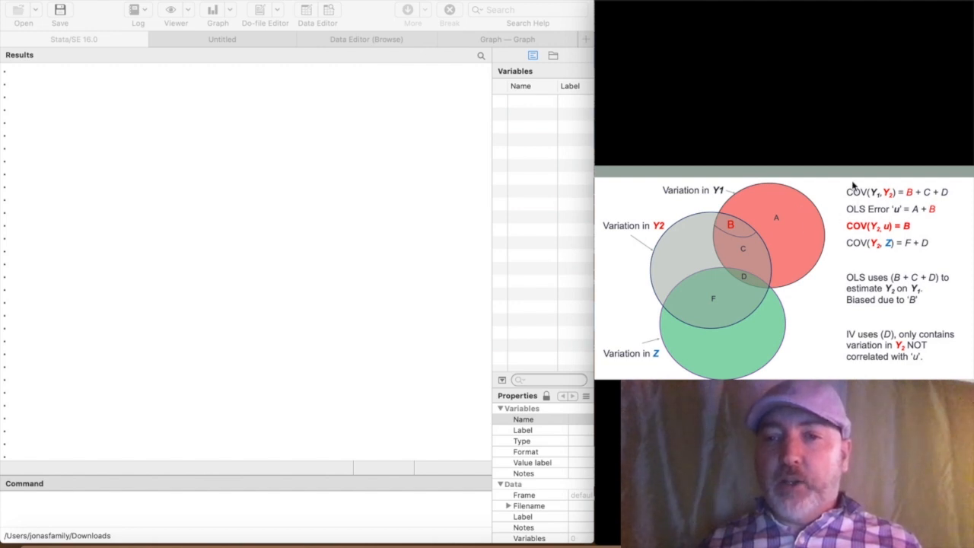
mouse_move(758, 195)
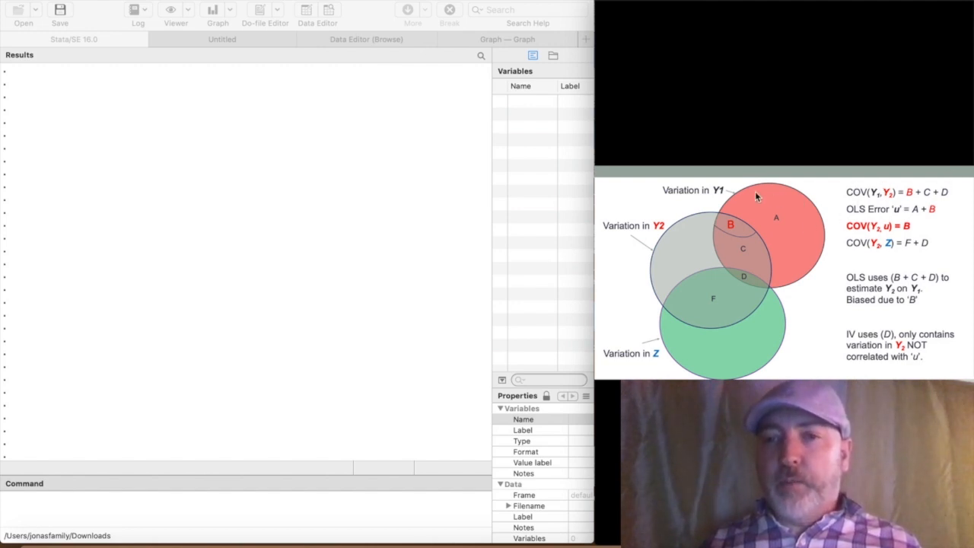
mouse_move(810, 198)
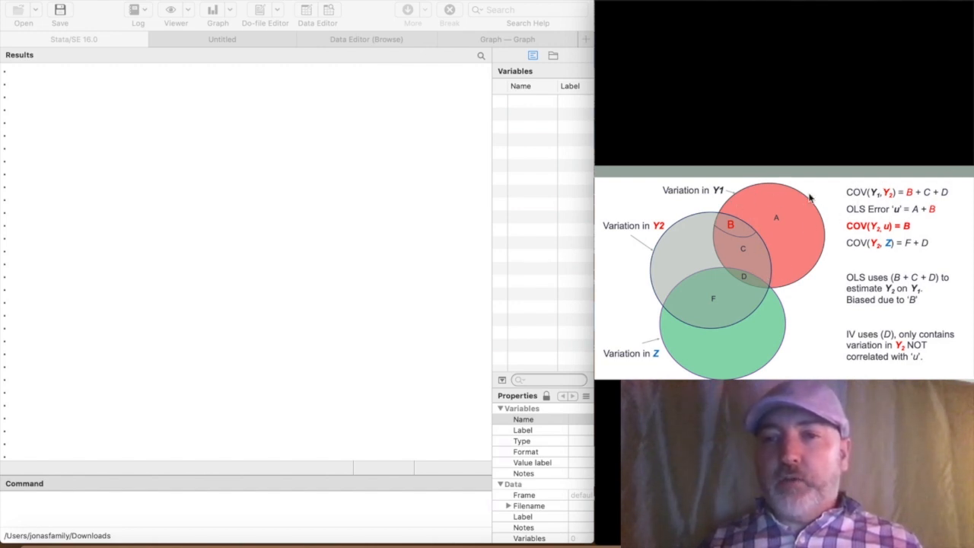
mouse_move(790, 181)
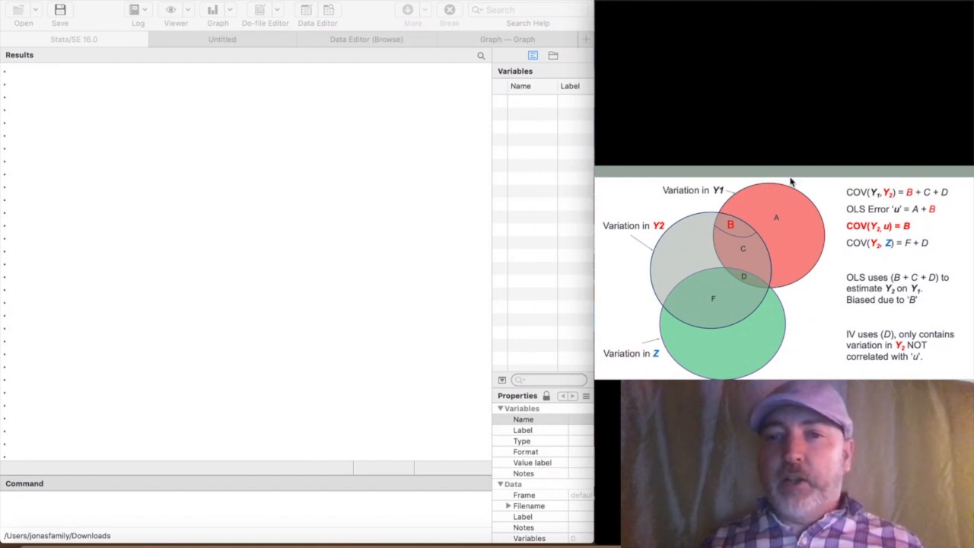
mouse_move(785, 280)
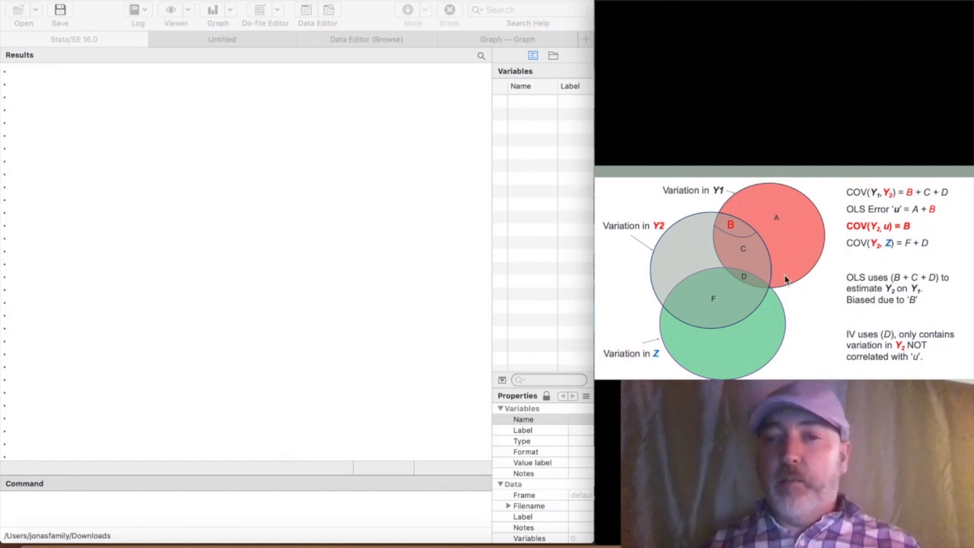
mouse_move(788, 329)
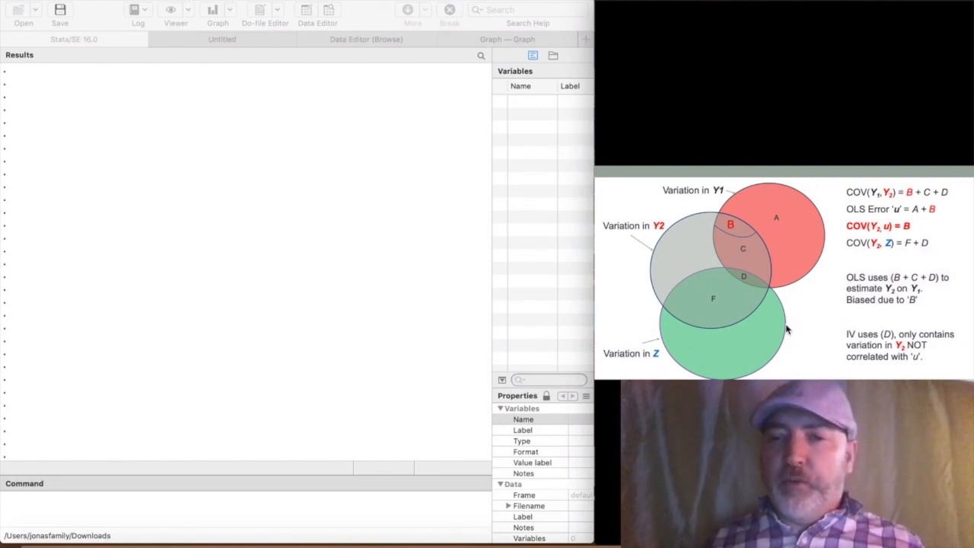
mouse_move(769, 297)
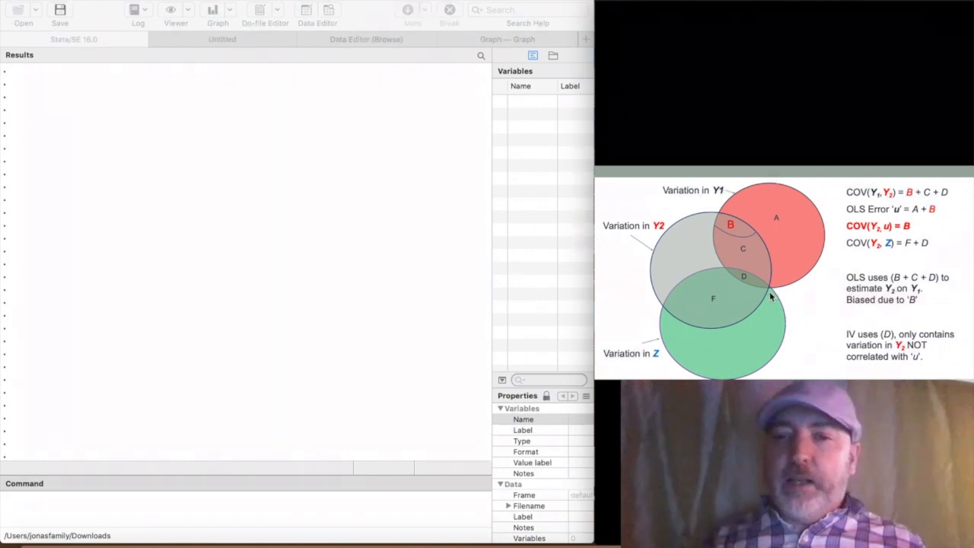
mouse_move(668, 287)
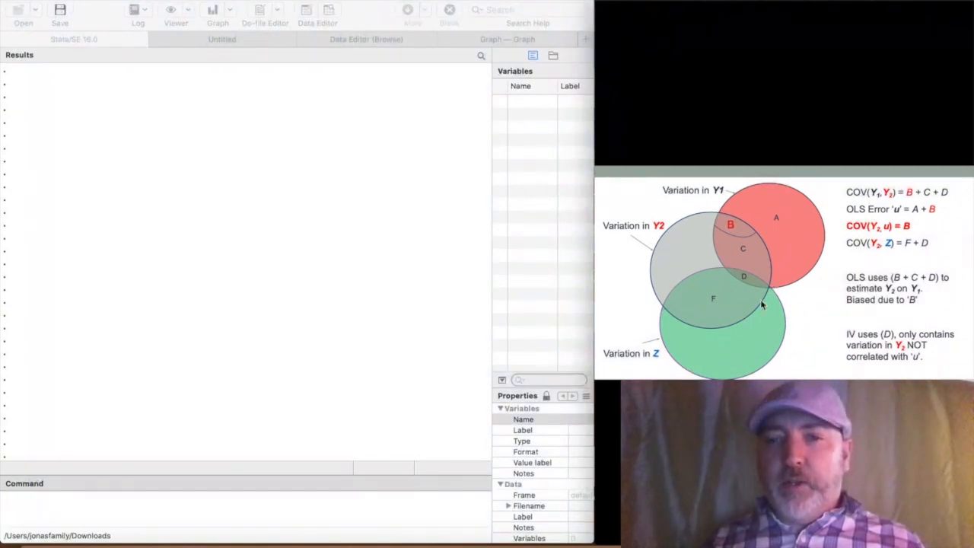
mouse_move(715, 306)
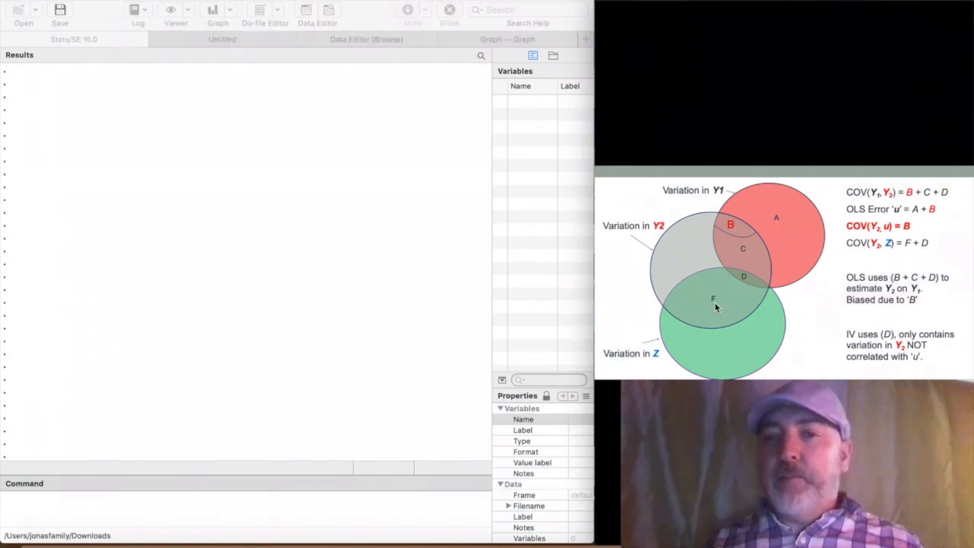
mouse_move(804, 259)
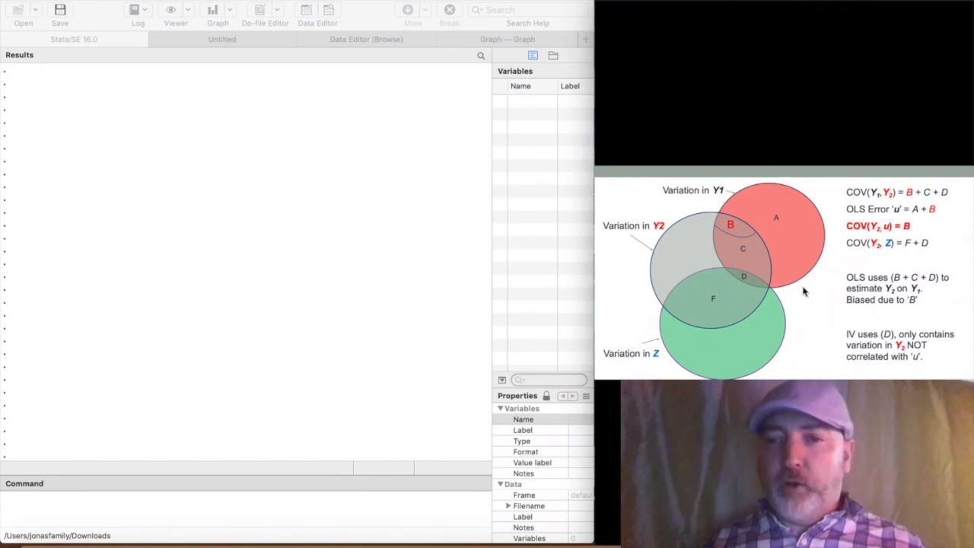
mouse_move(731, 280)
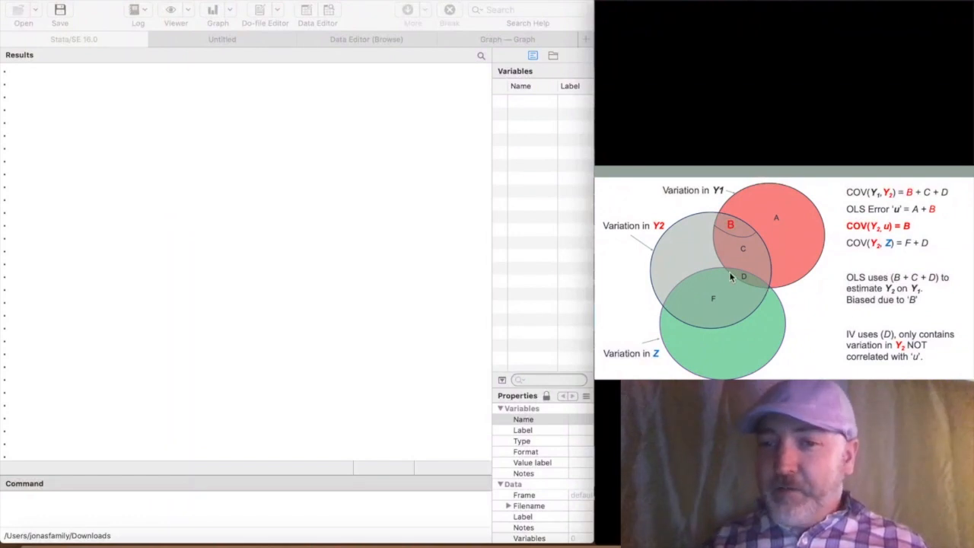
mouse_move(764, 292)
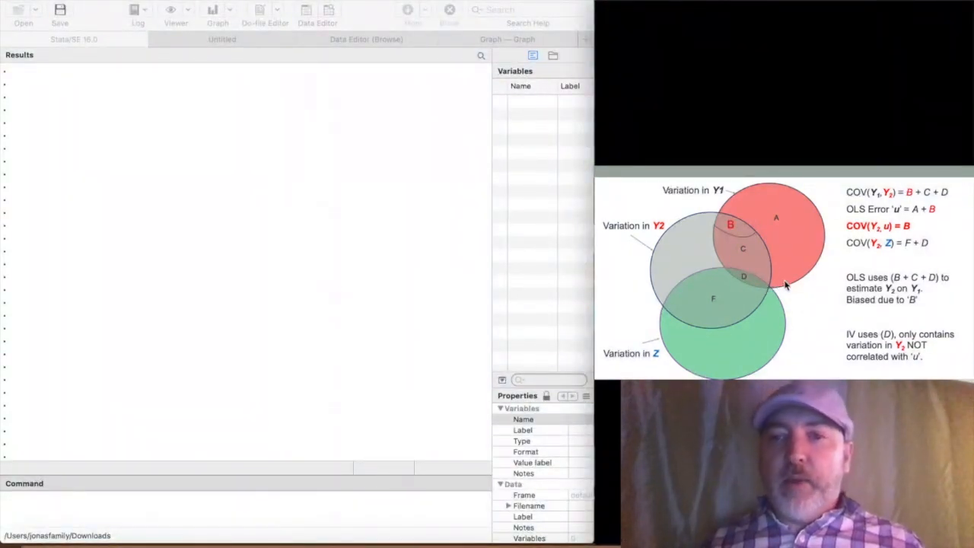
mouse_move(727, 283)
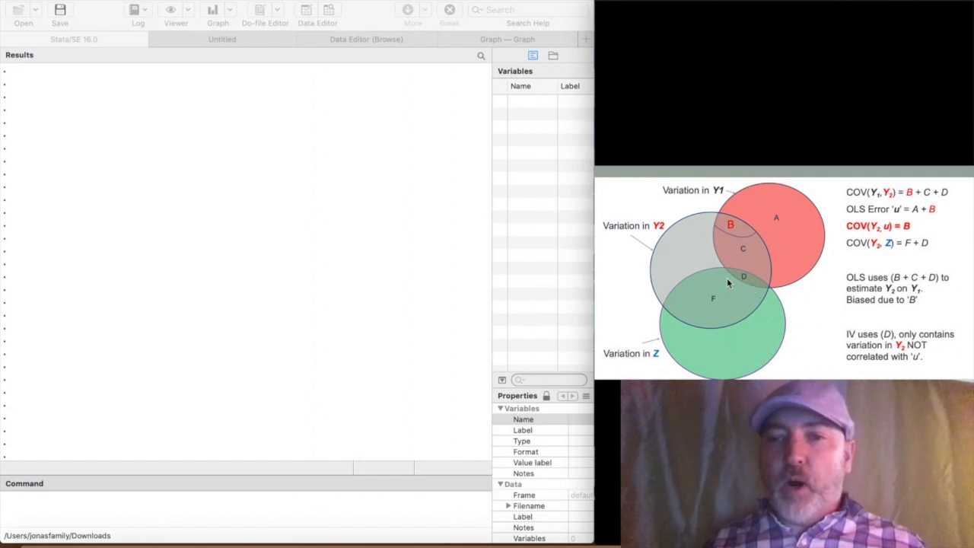
mouse_move(673, 287)
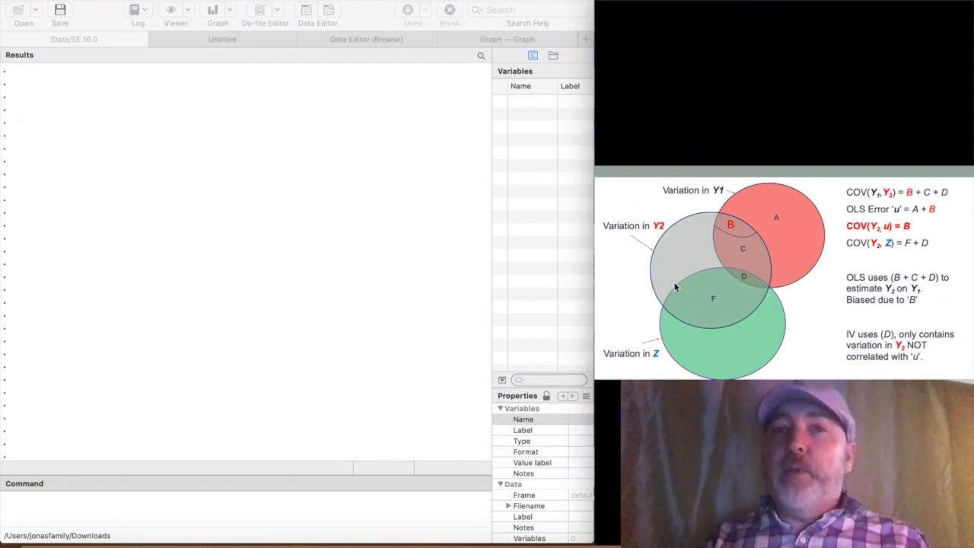
mouse_move(608, 281)
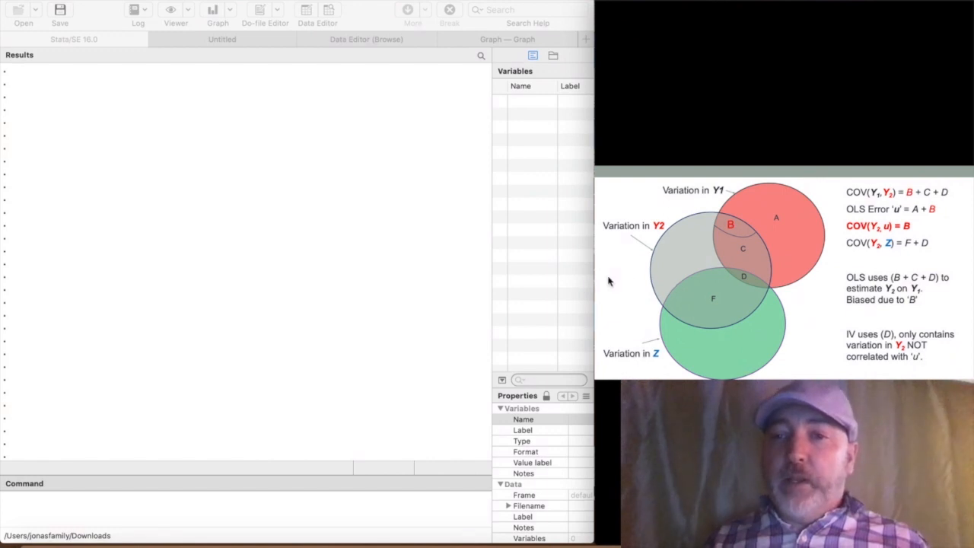
mouse_move(688, 286)
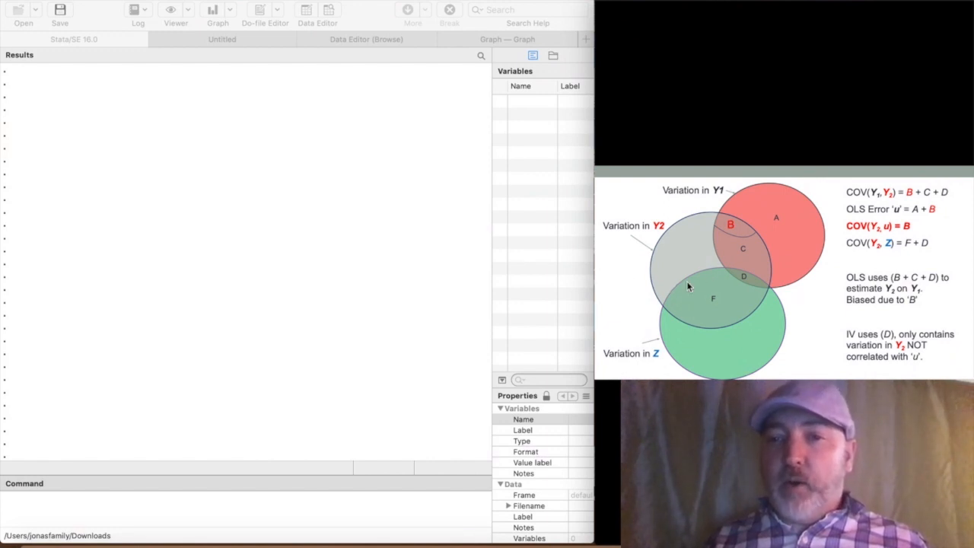
mouse_move(784, 250)
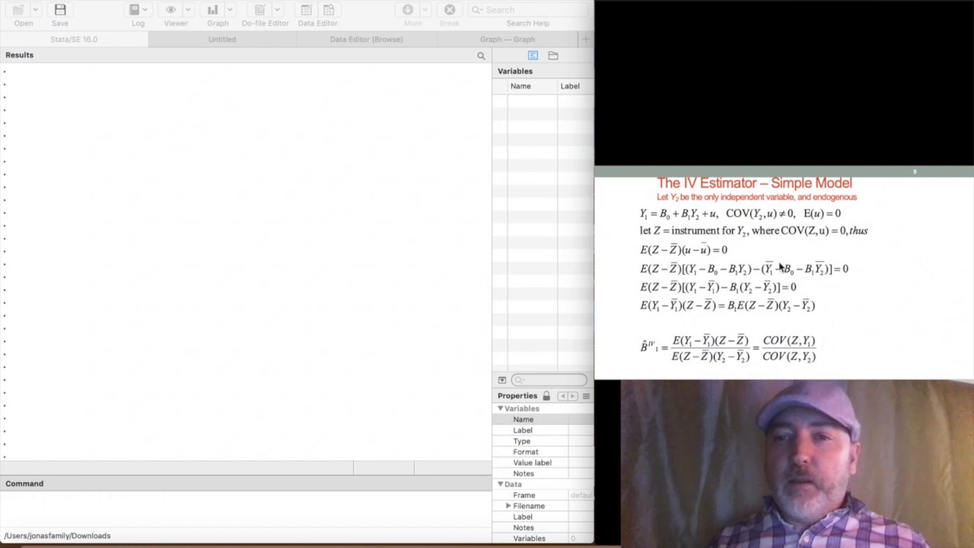
mouse_move(691, 237)
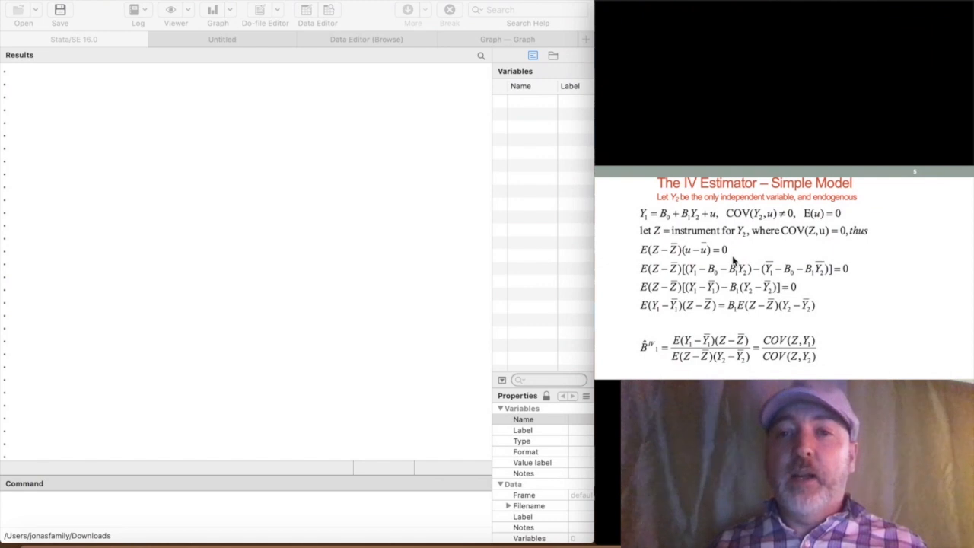
mouse_move(624, 268)
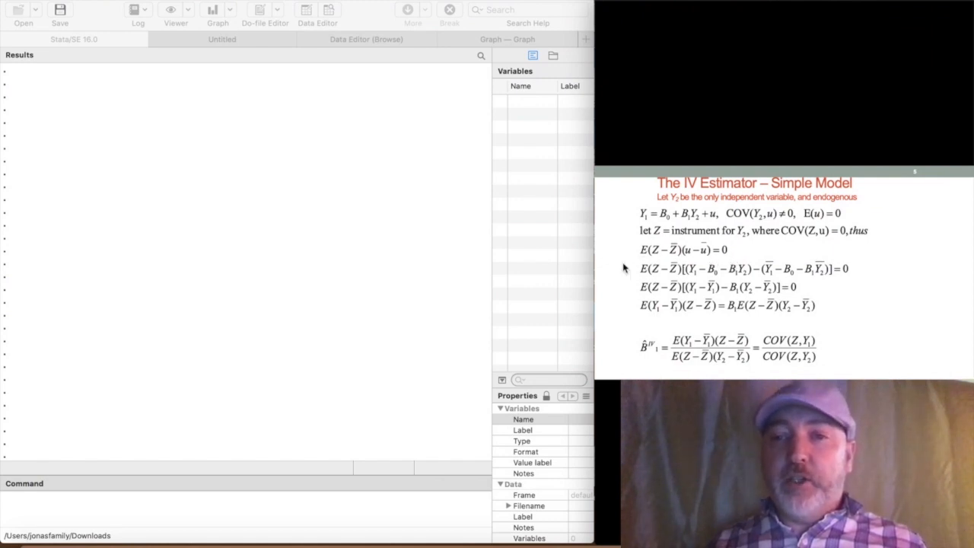
mouse_move(575, 262)
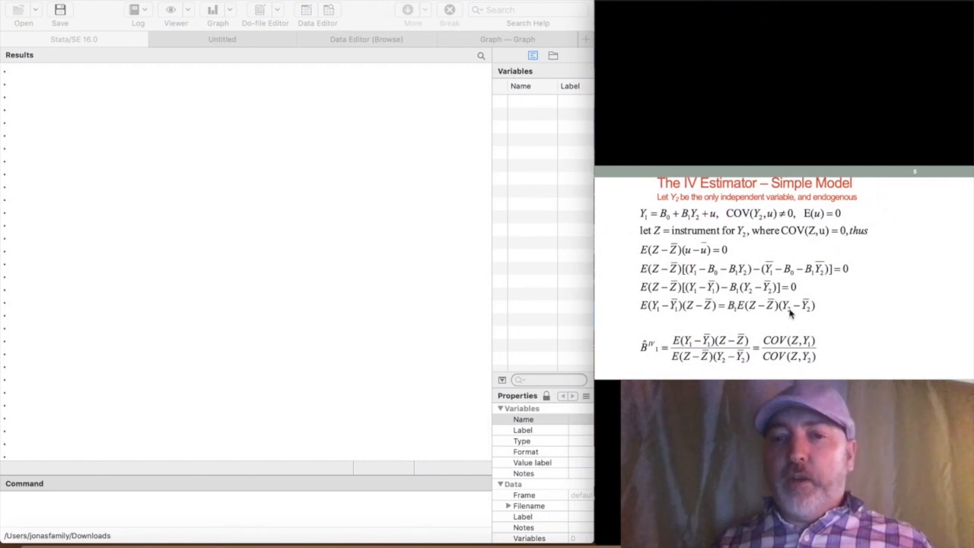
mouse_move(631, 360)
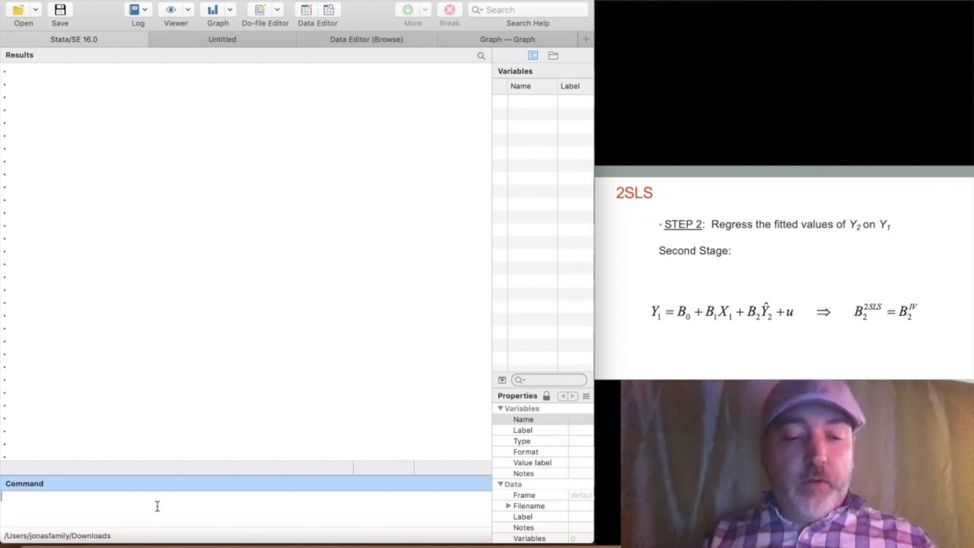
- Install the bcuse package from SSC (confirmed already up to date)
type("ss")
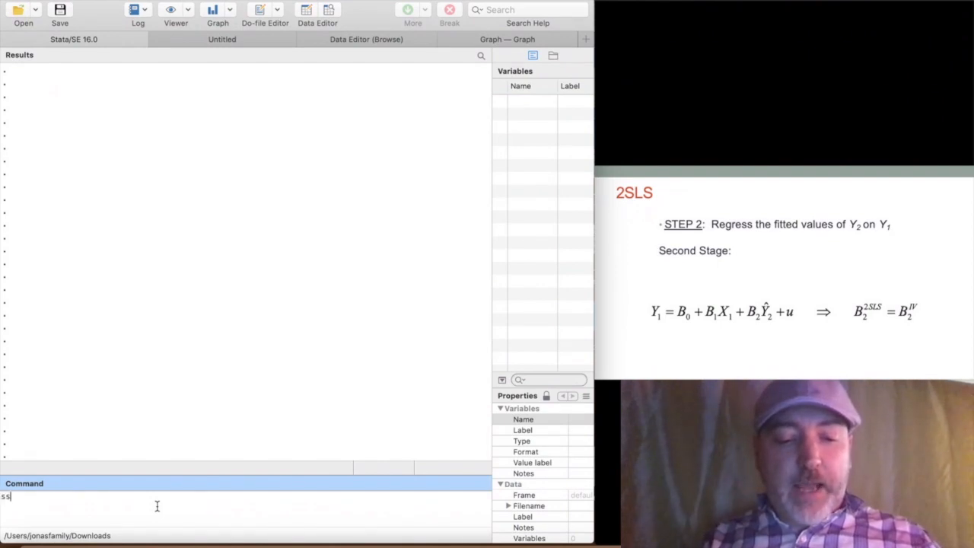
type("sc in")
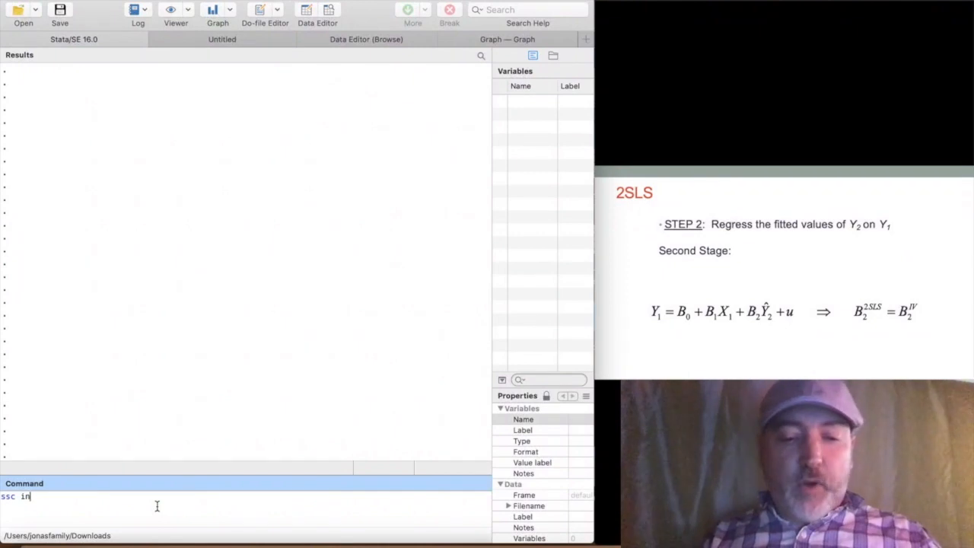
type("stall")
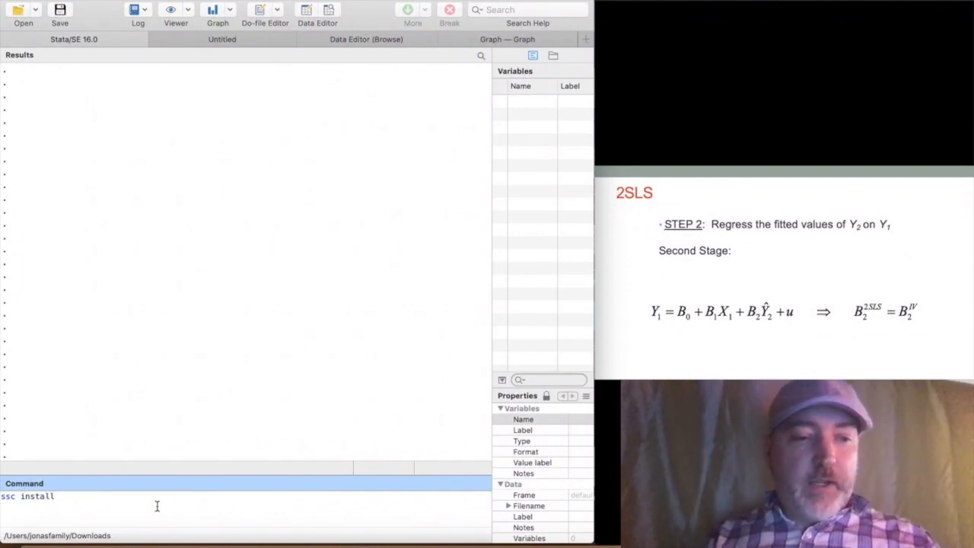
type("bc")
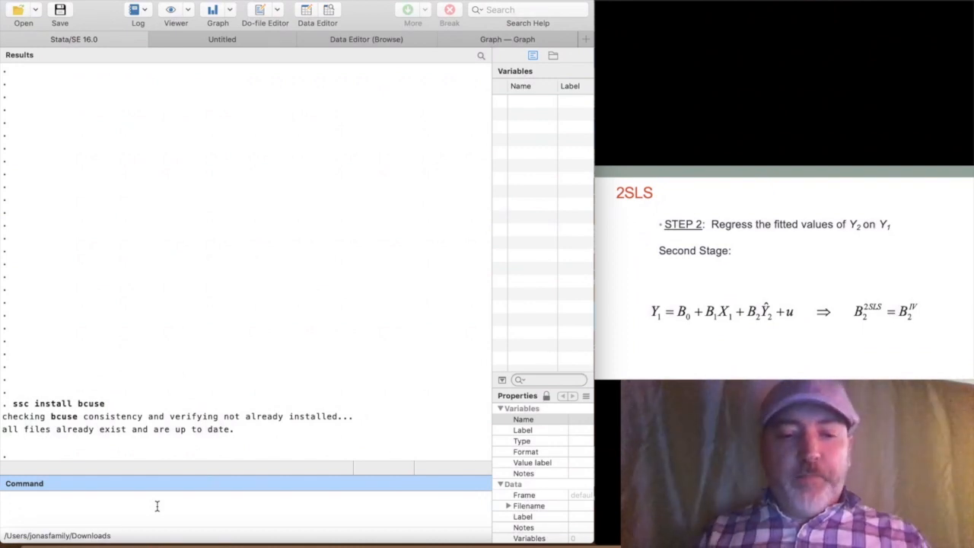
- Install the estout package from SSC
type("ssc")
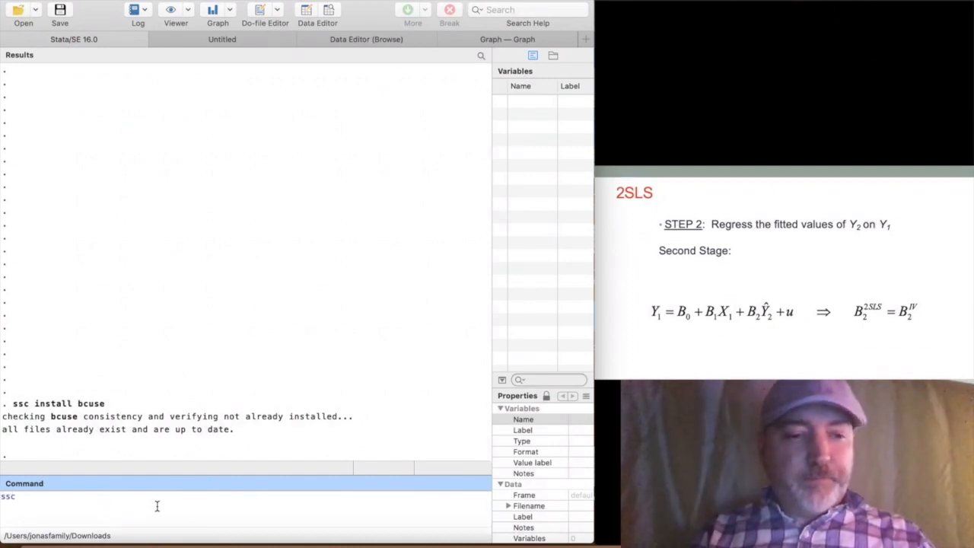
type("inst")
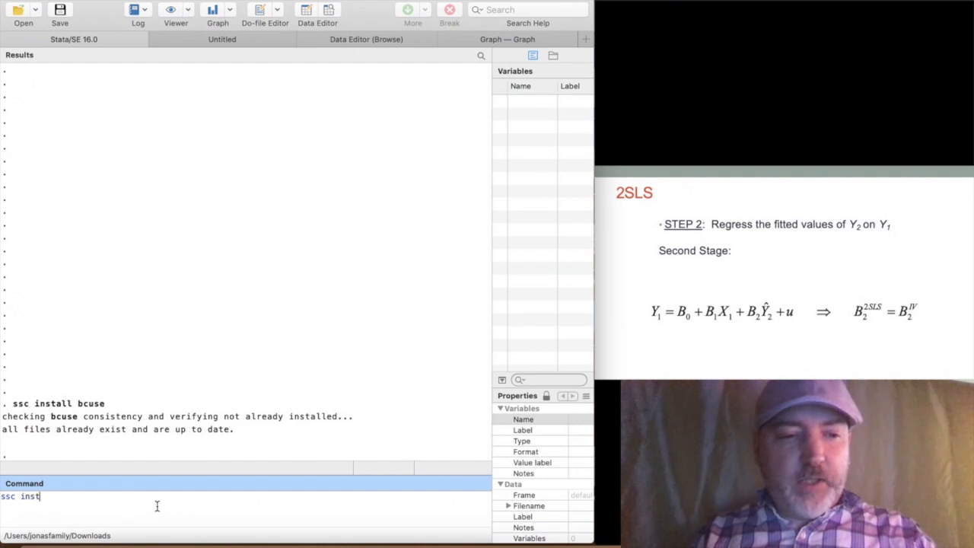
type("all es")
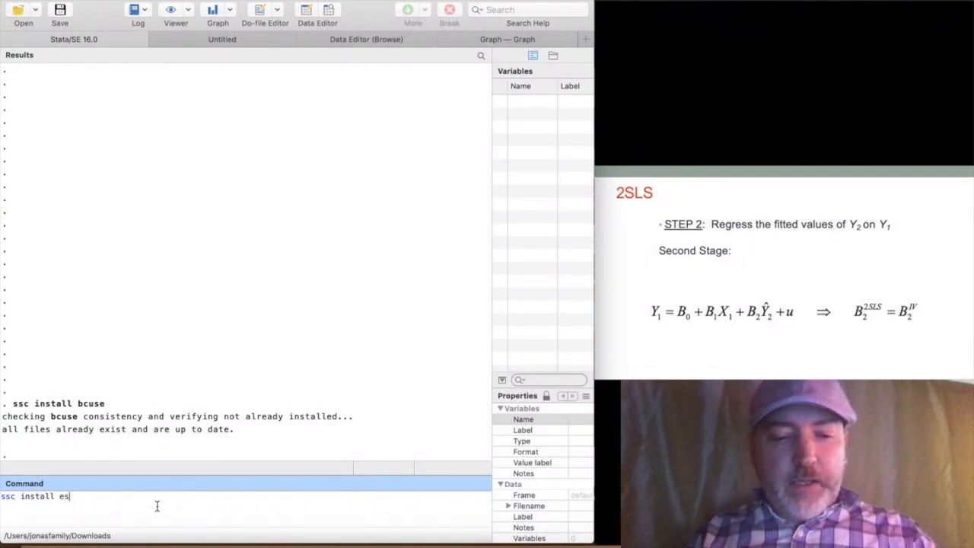
type("tout")
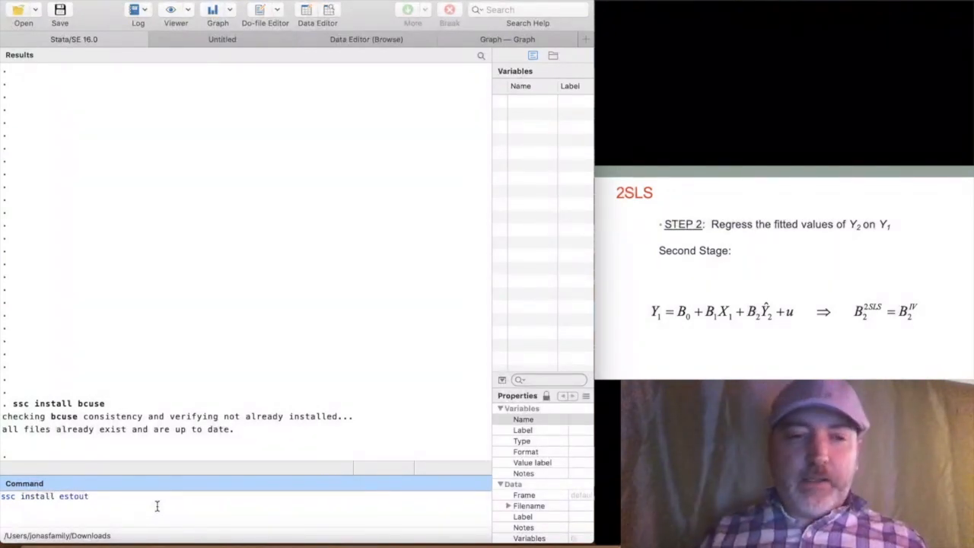
key("return")
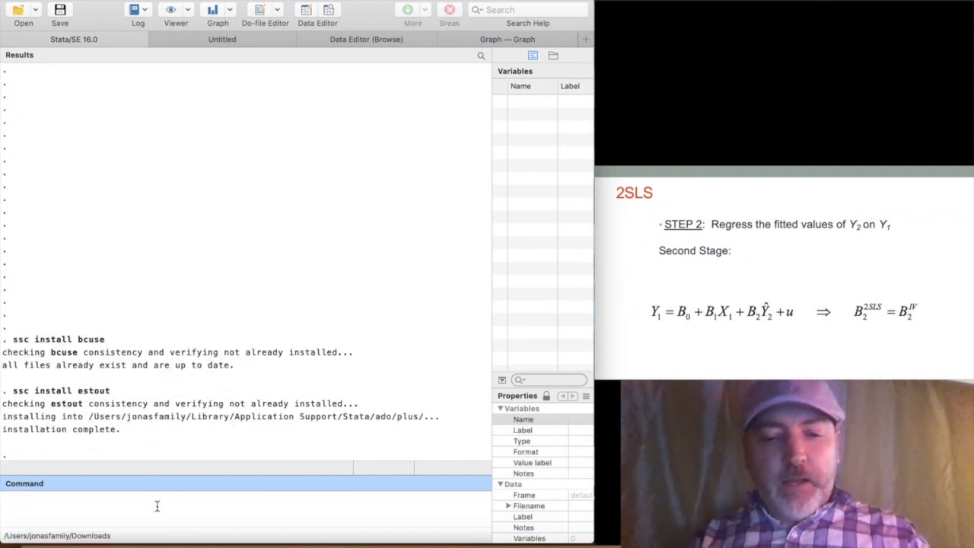
- Load the Wooldridge wage2 dataset with bcuse (935 observations, 17 variables)
type("bcuse")
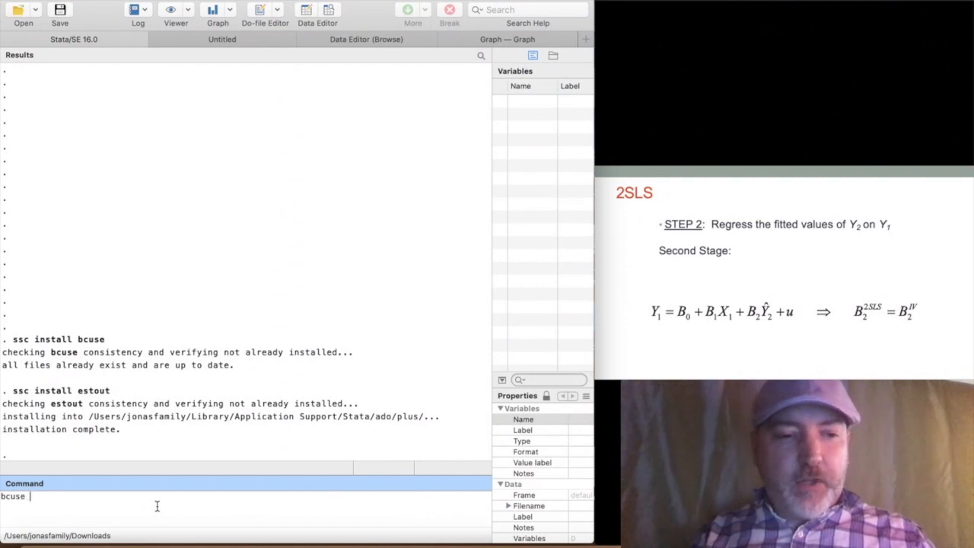
type("wage2")
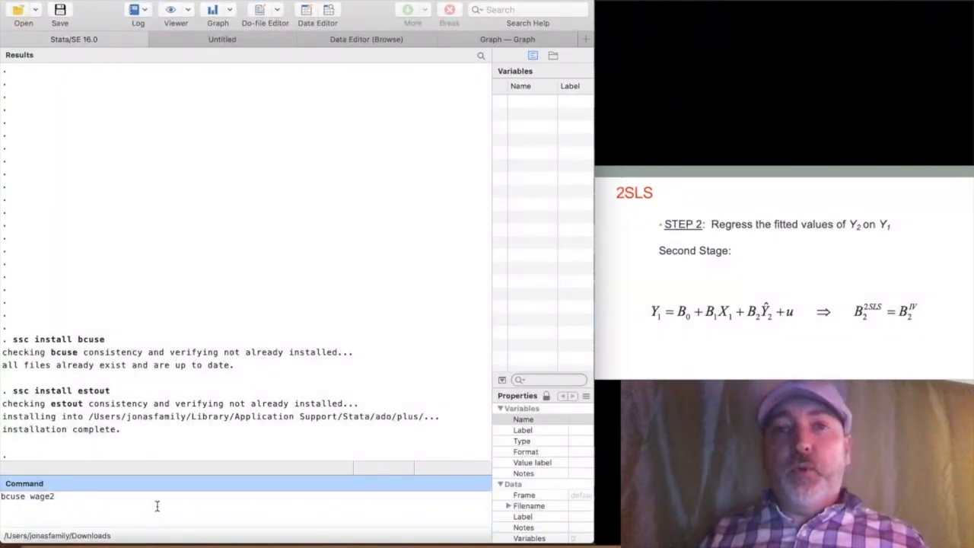
key("Return")
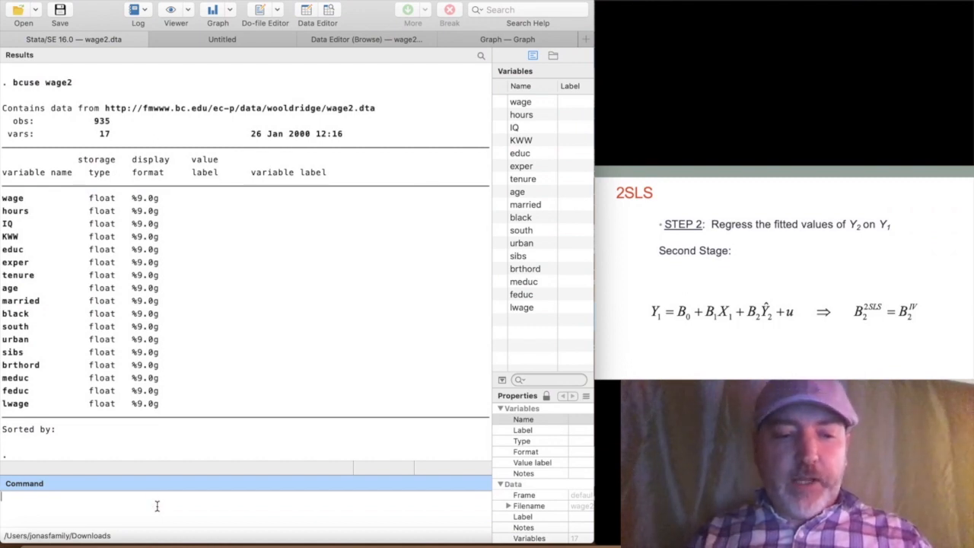
- Regress wage on educ and exper by OLS (educ coefficient 76.22, R-squared 0.1359)
type("reg")
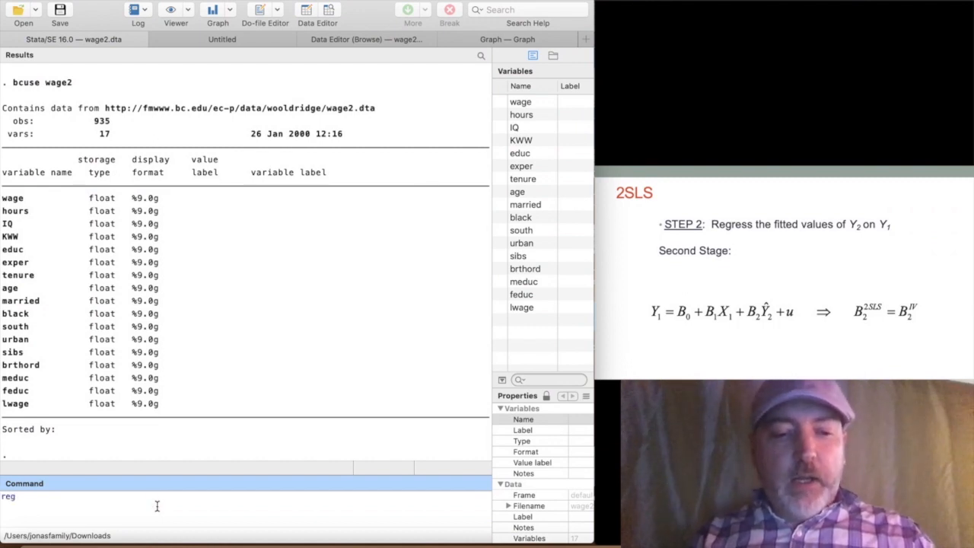
type("wage")
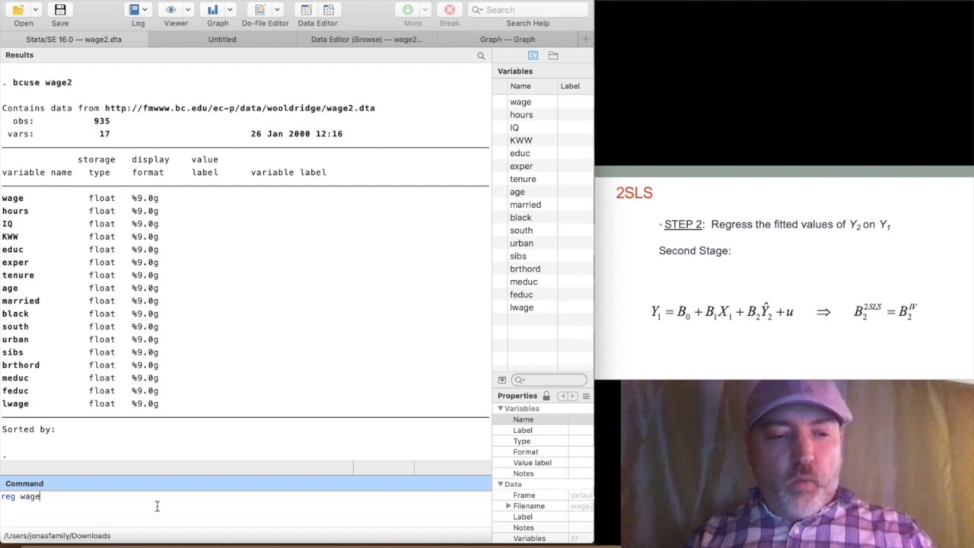
type("e")
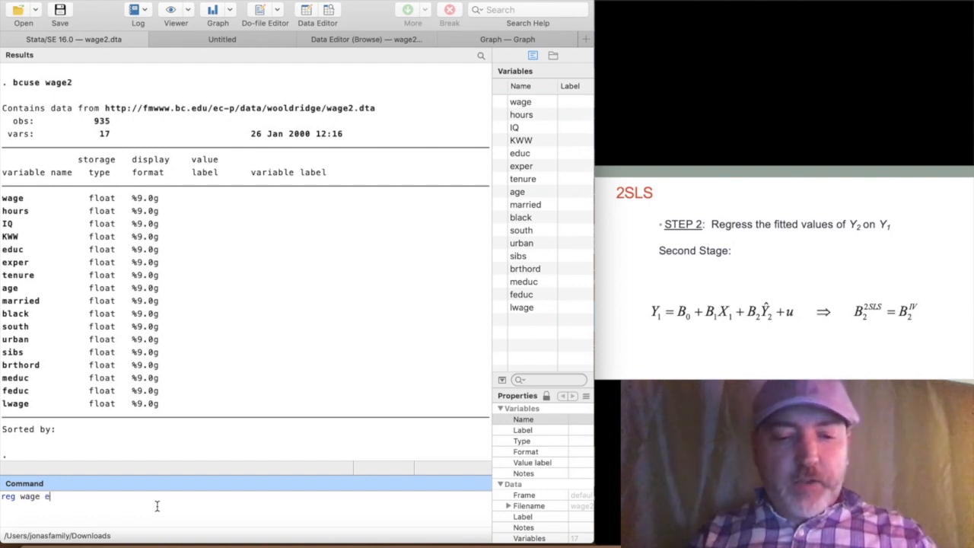
type("duc exper")
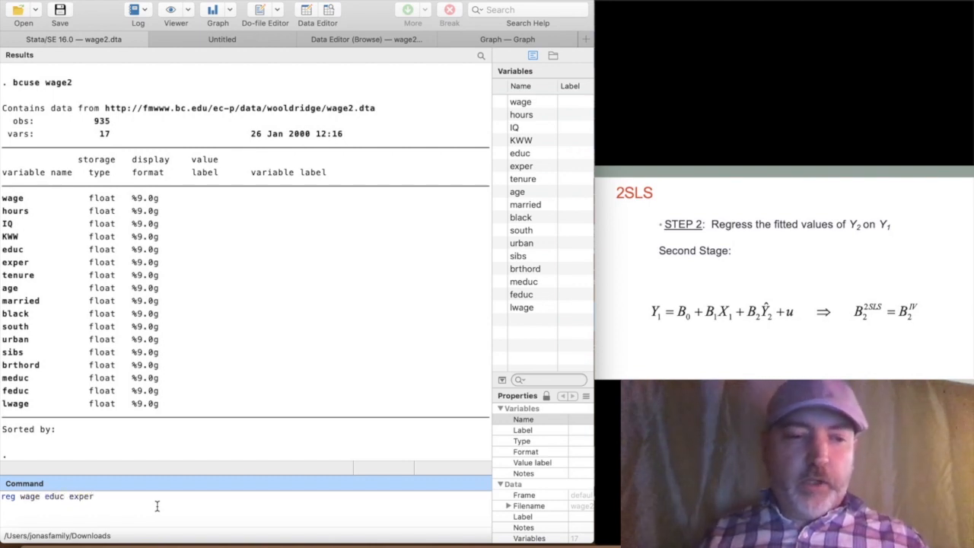
key("Return")
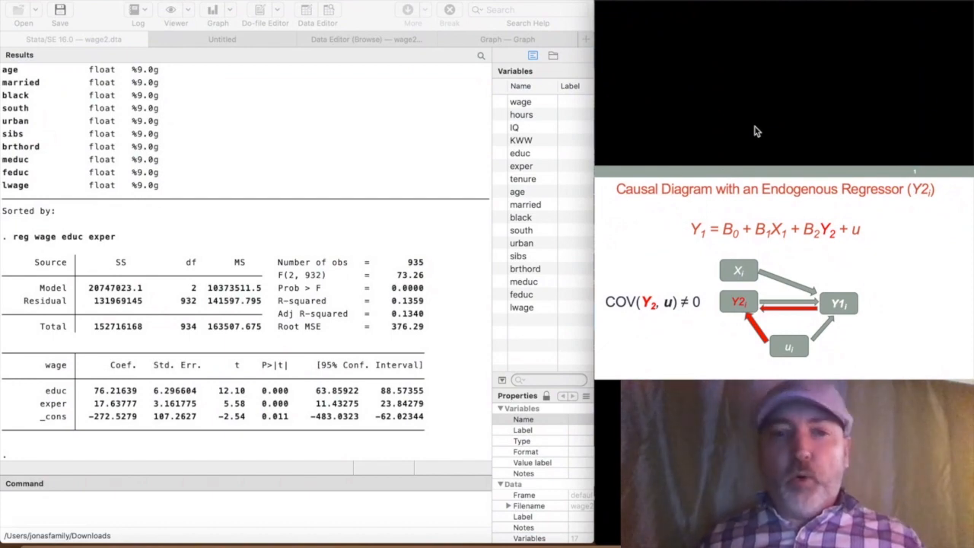
mouse_move(845, 216)
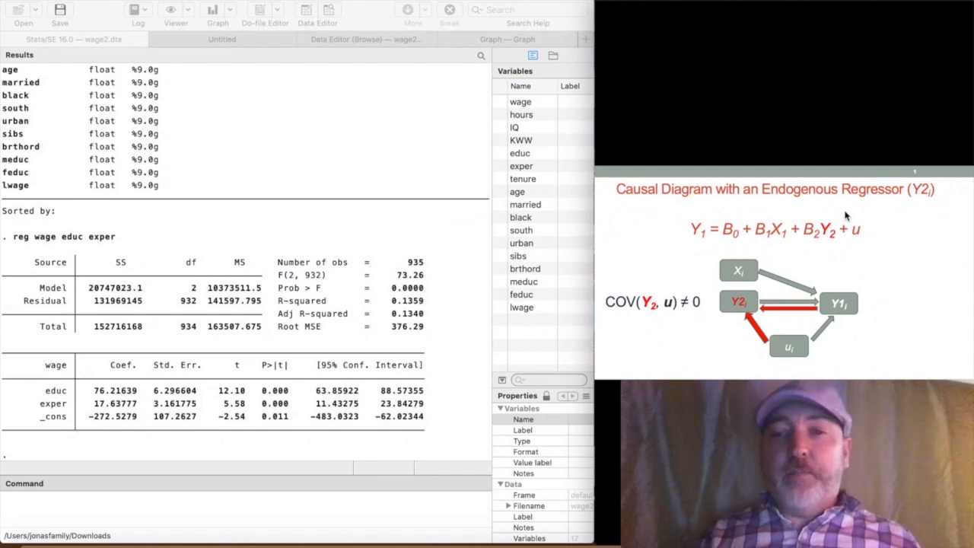
mouse_move(927, 261)
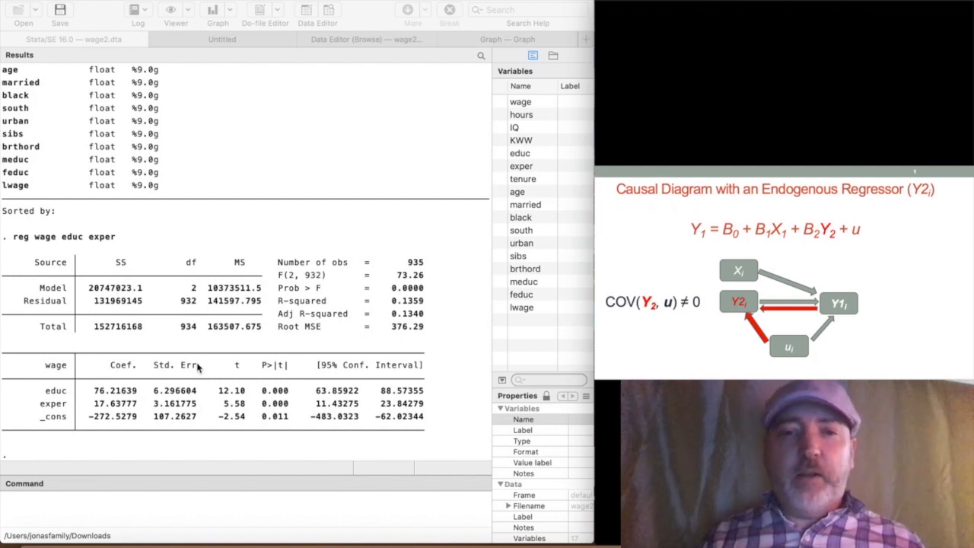
mouse_move(460, 349)
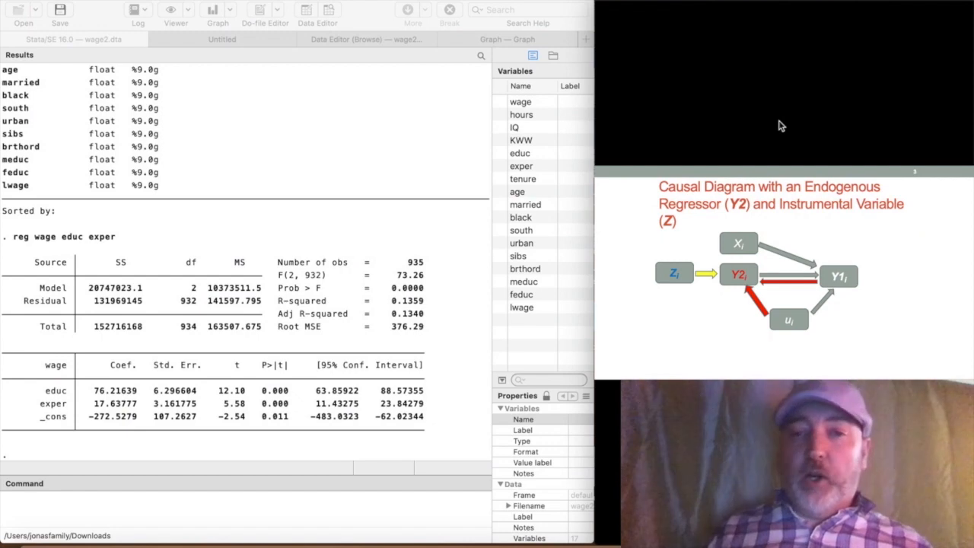
mouse_move(624, 102)
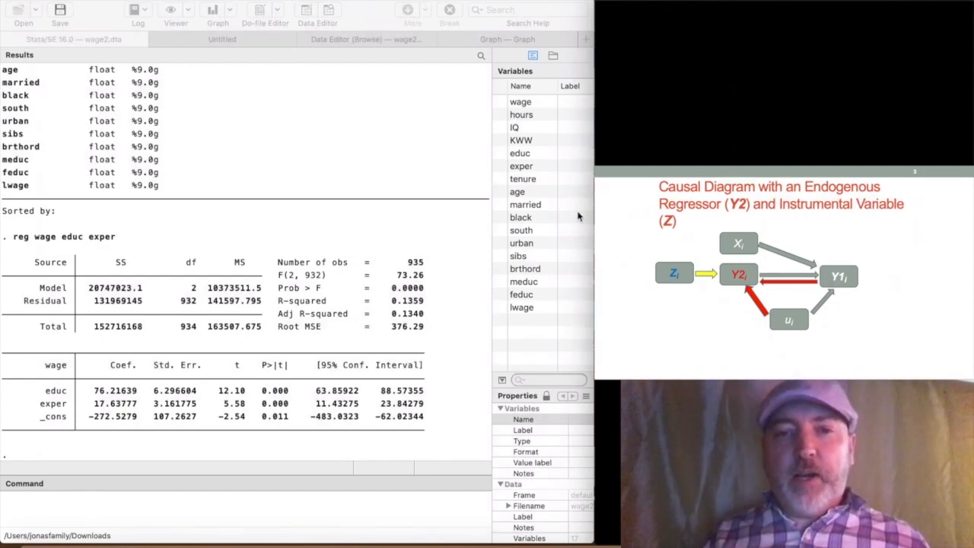
mouse_move(536, 263)
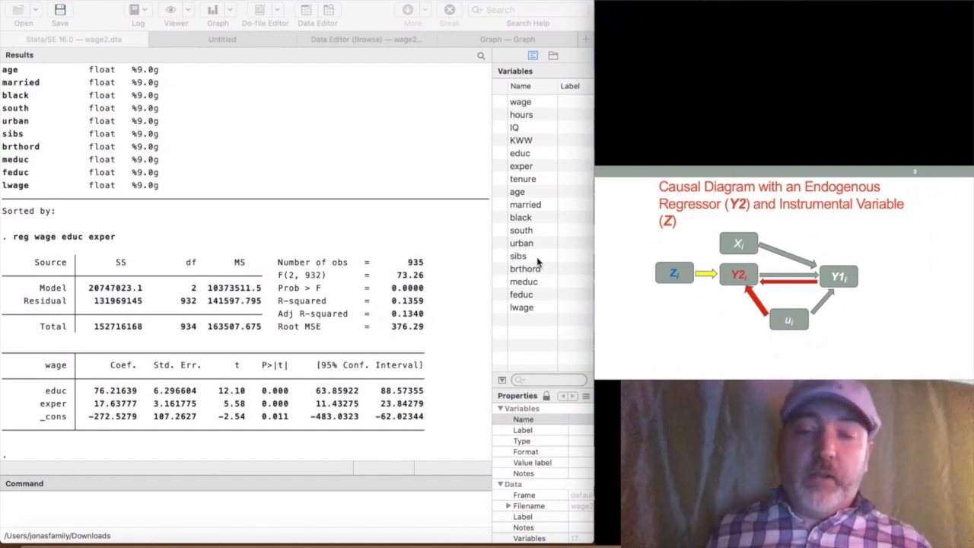
mouse_move(238, 505)
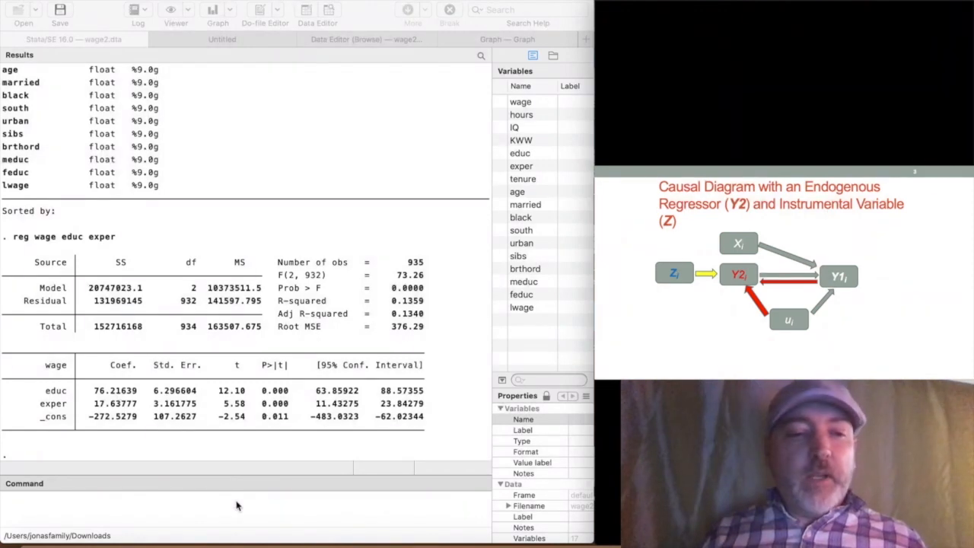
left_click(234, 502)
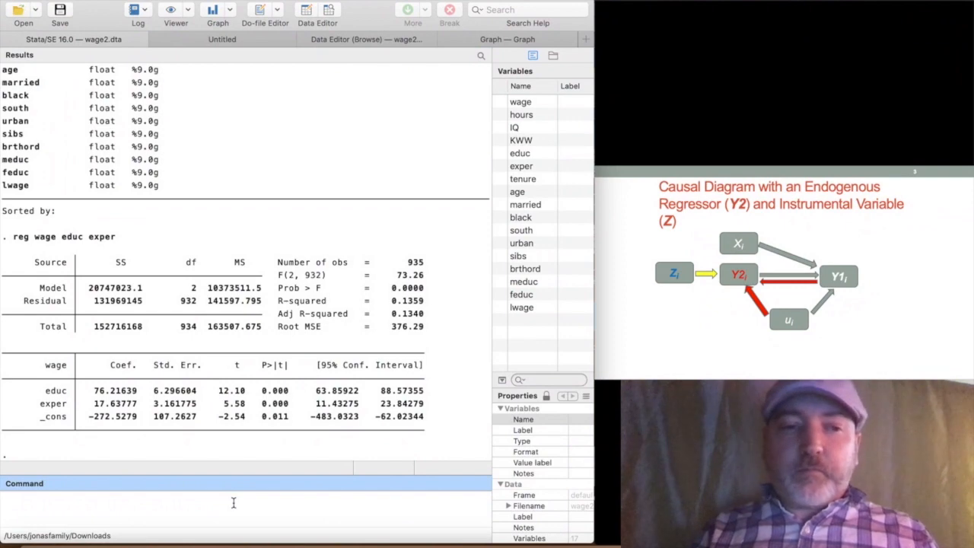
- Store the OLS estimates as ols with eststo
type("es")
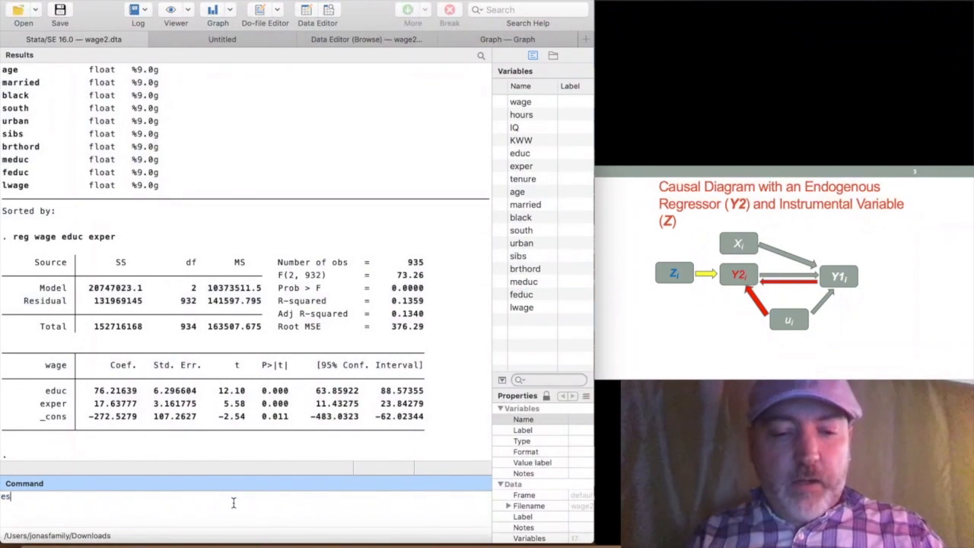
type("t")
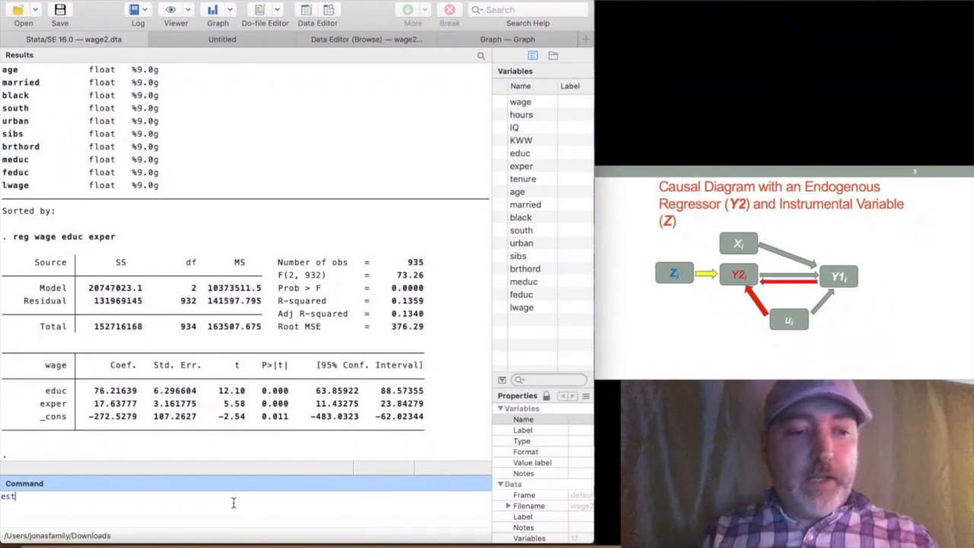
type("s")
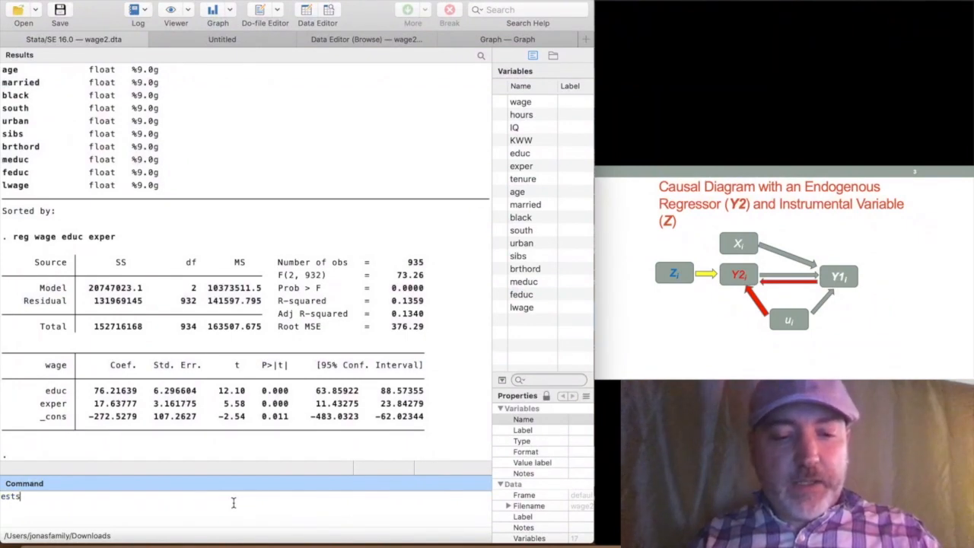
type("to d")
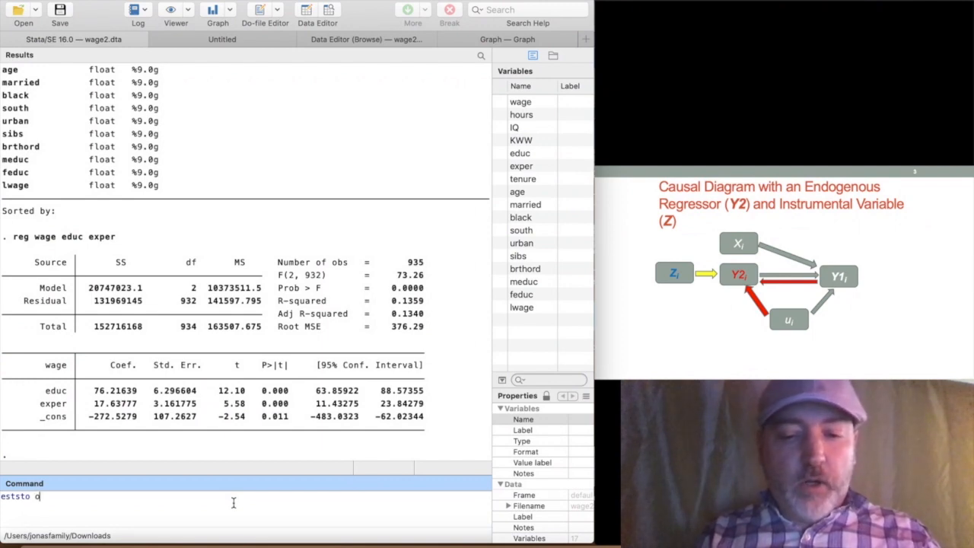
key("Return")
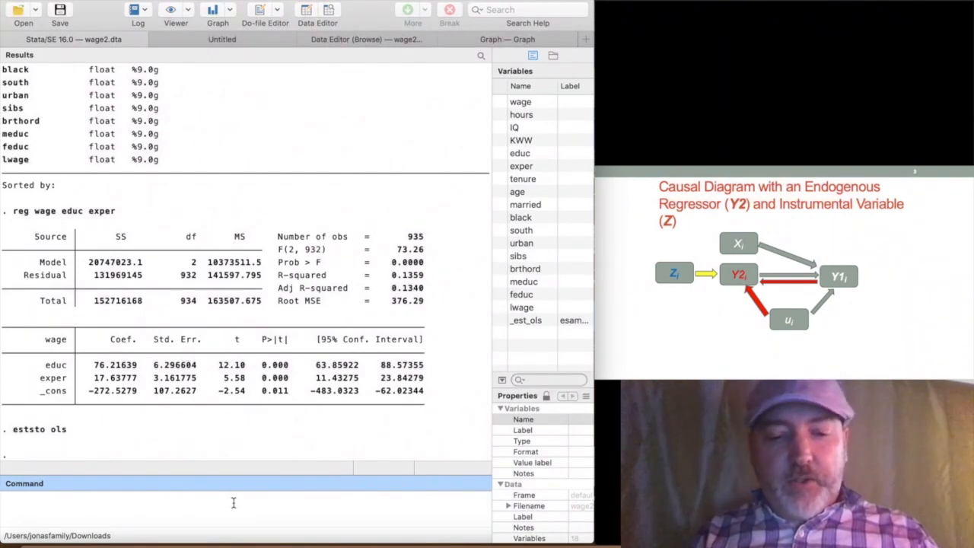
- Run ivreg wage exper (educ=sibs), instrumenting educ with sibs (educ coefficient 139.69)
type("ivreg")
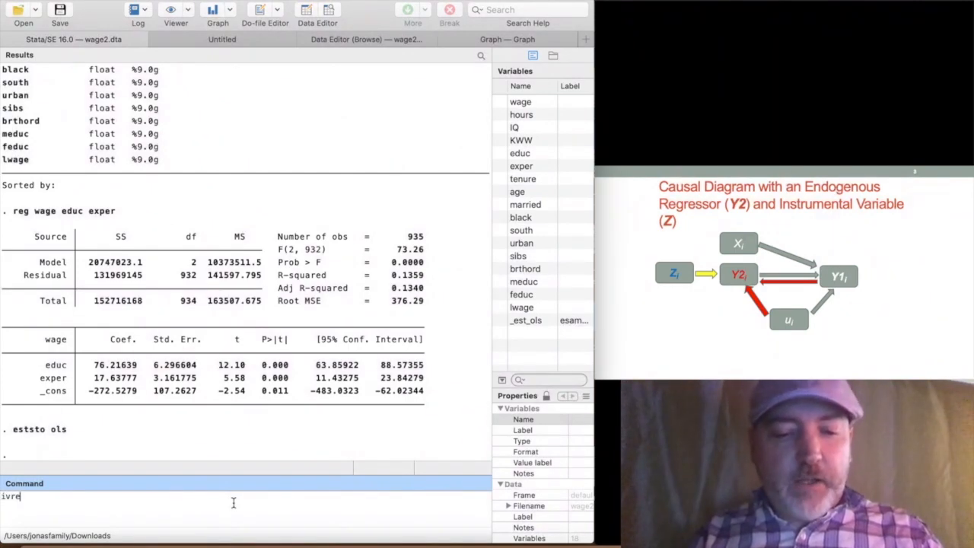
type("g")
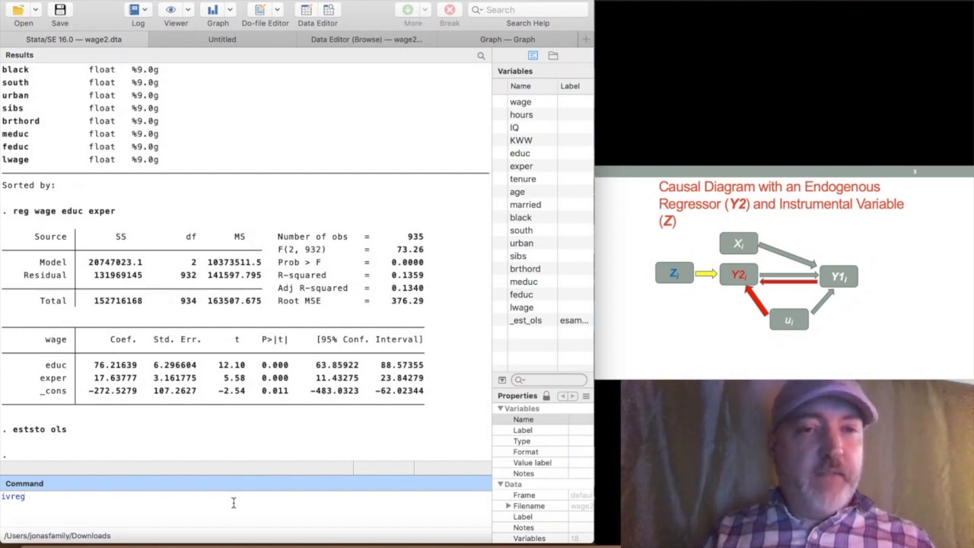
type("wage")
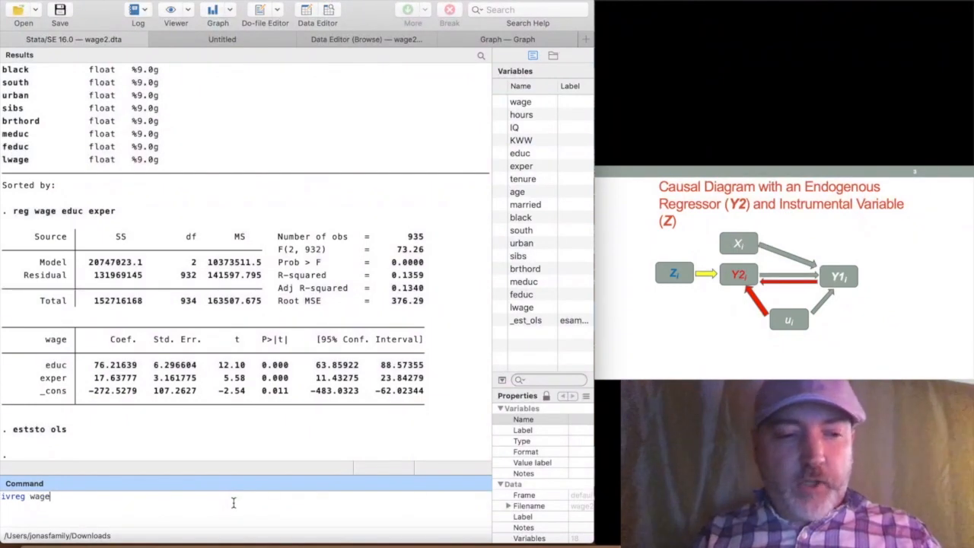
type("e")
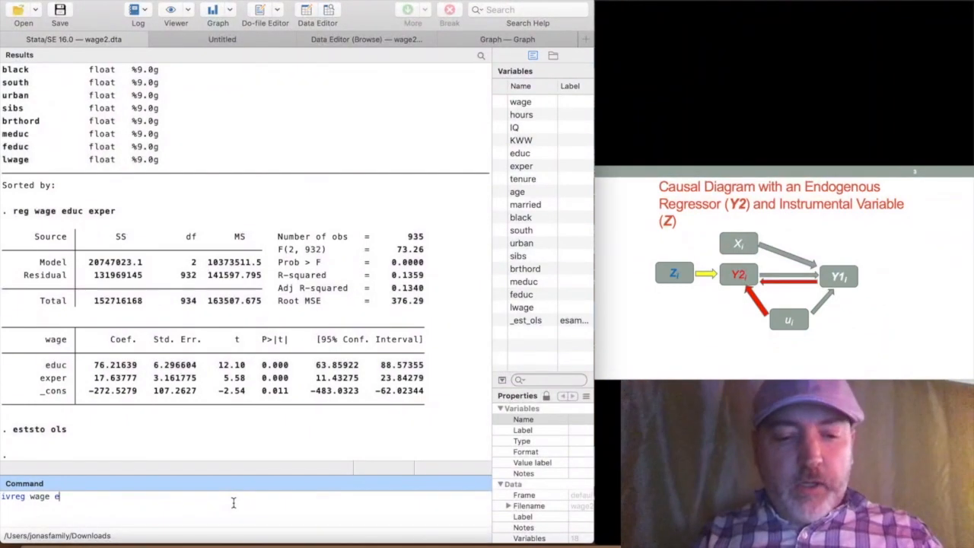
type("xper")
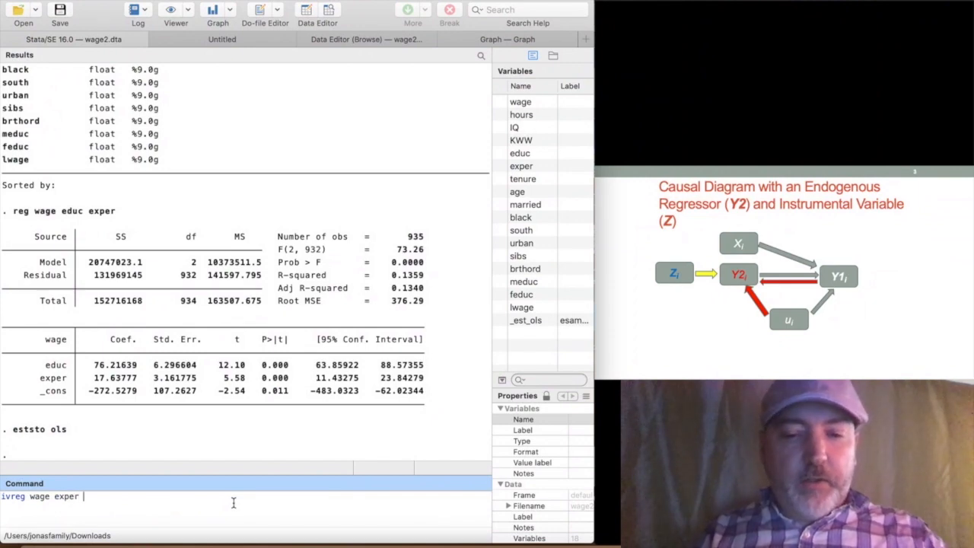
type("(")
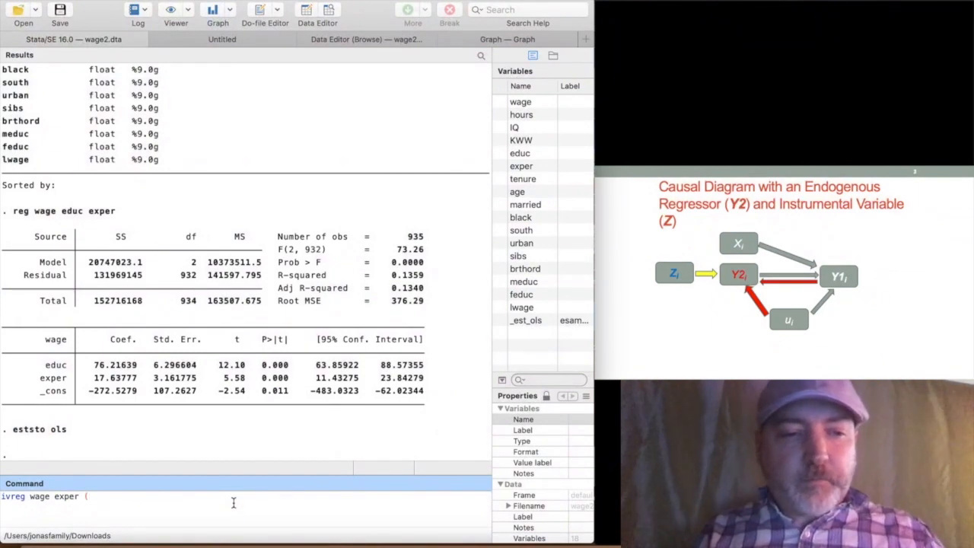
type("educ")
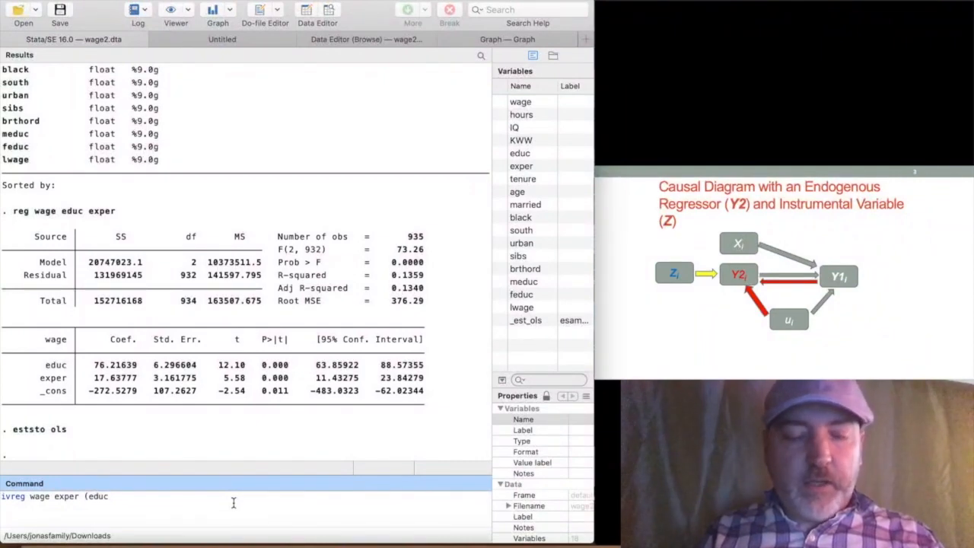
type("=")
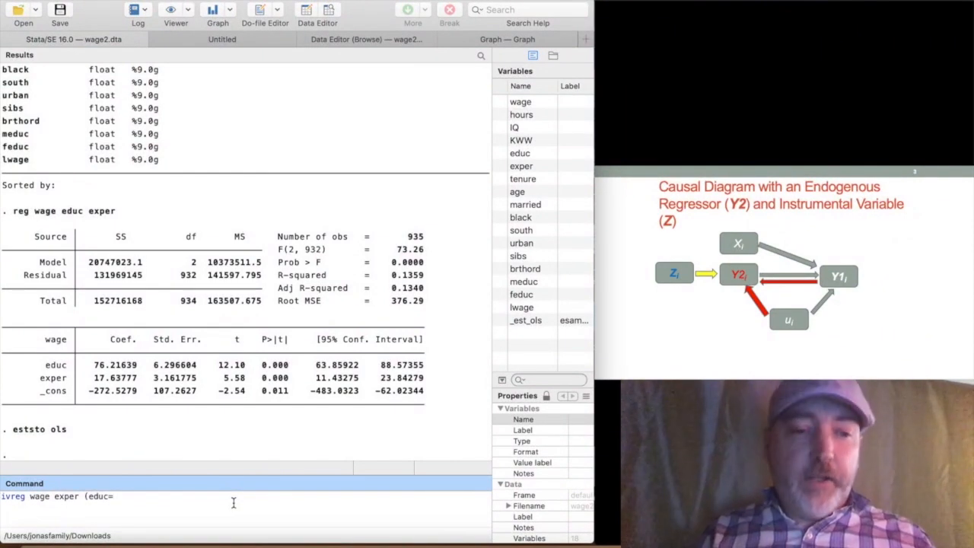
type("sib")
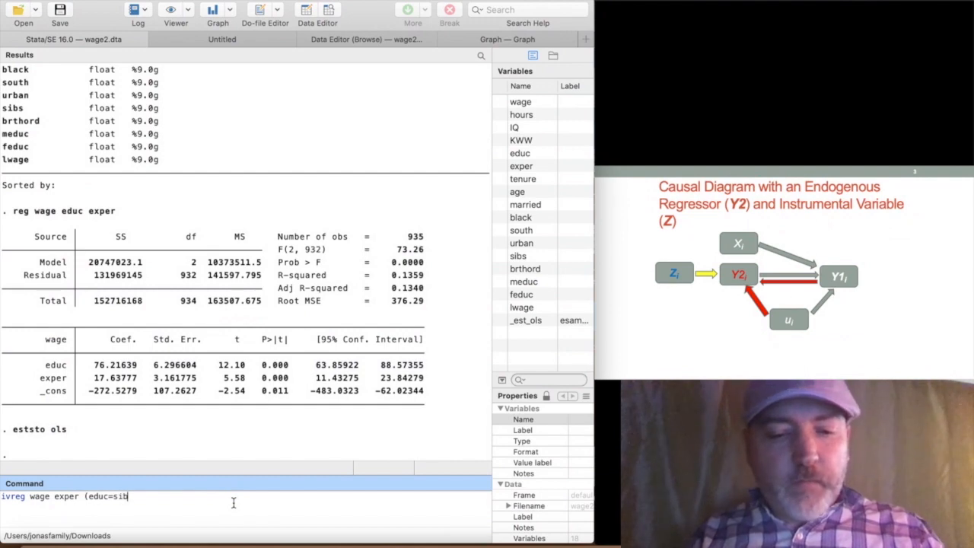
type("s)")
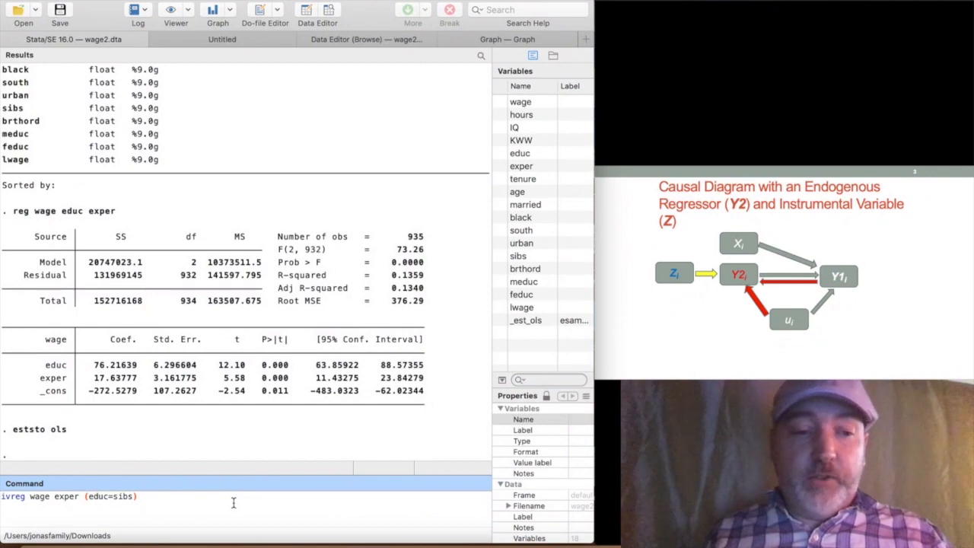
key("Return")
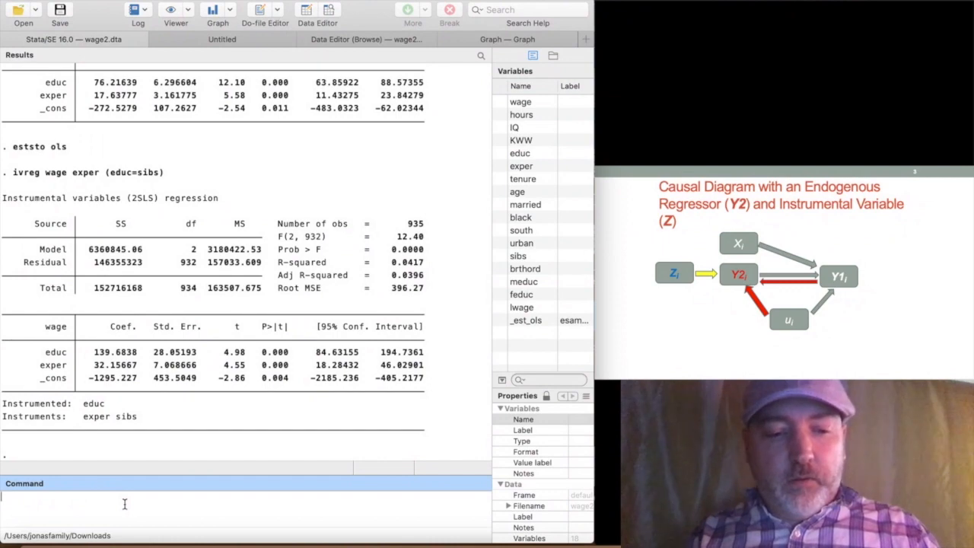
- Store the IV estimates as iv with eststo alongside ols
type("eststo i")
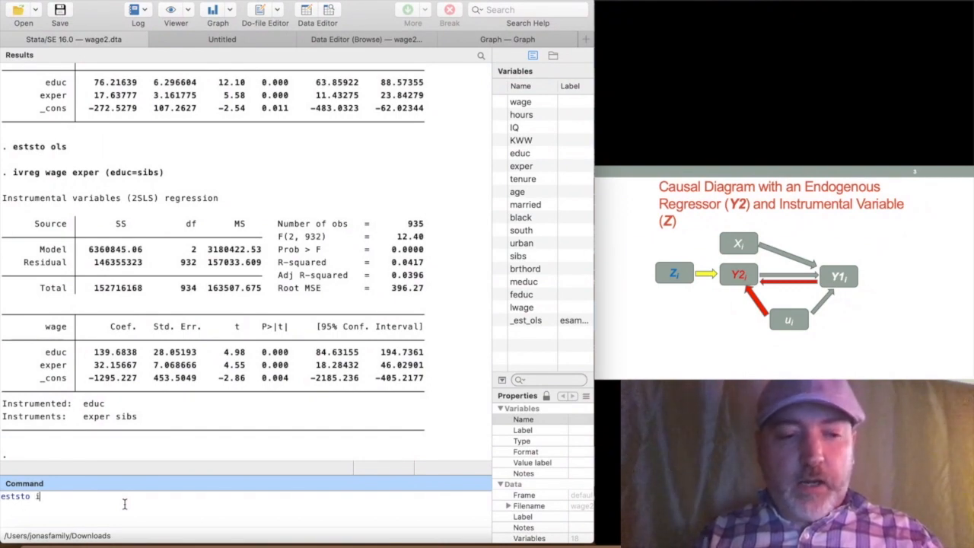
key("Return")
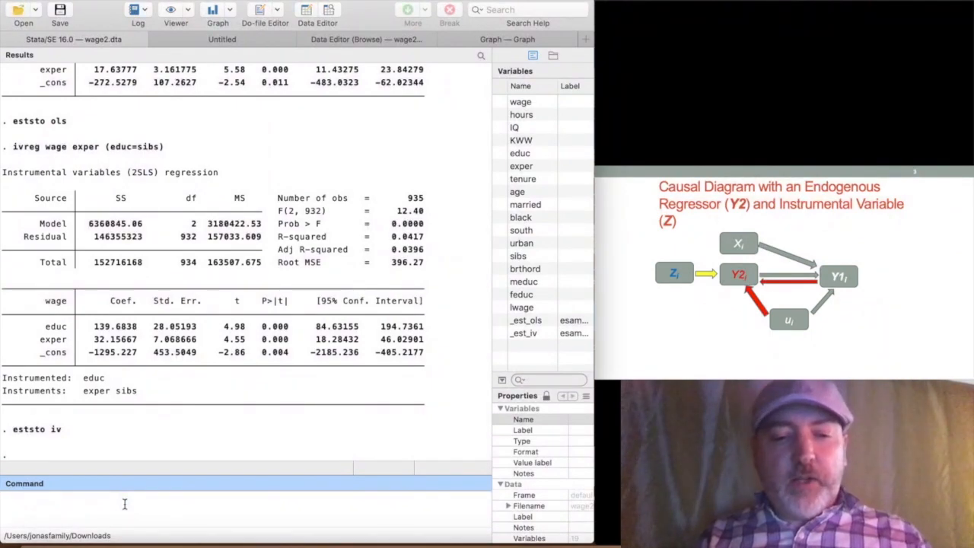
- Run the first-stage regression of educ on sibs and exper (sibs coefficient -0.2808)
type("reg")
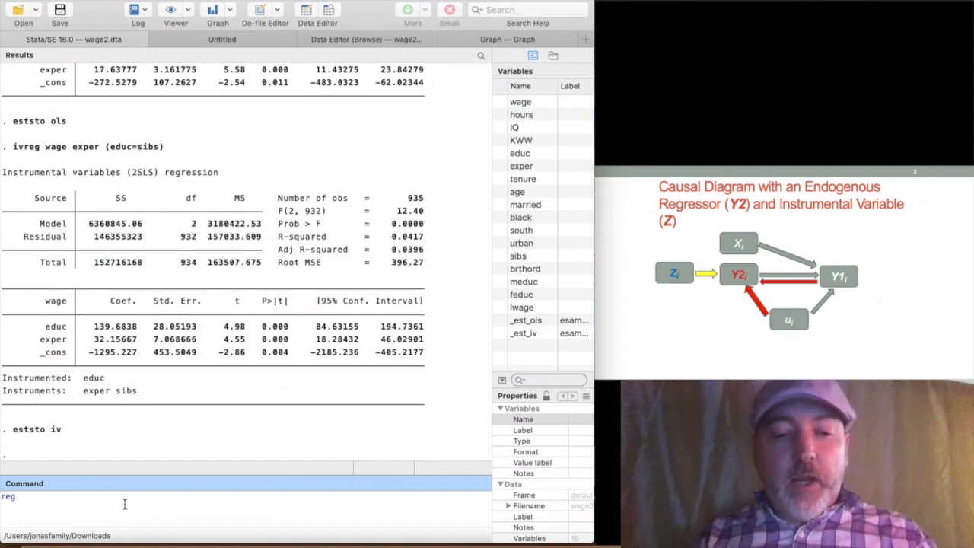
type("educ")
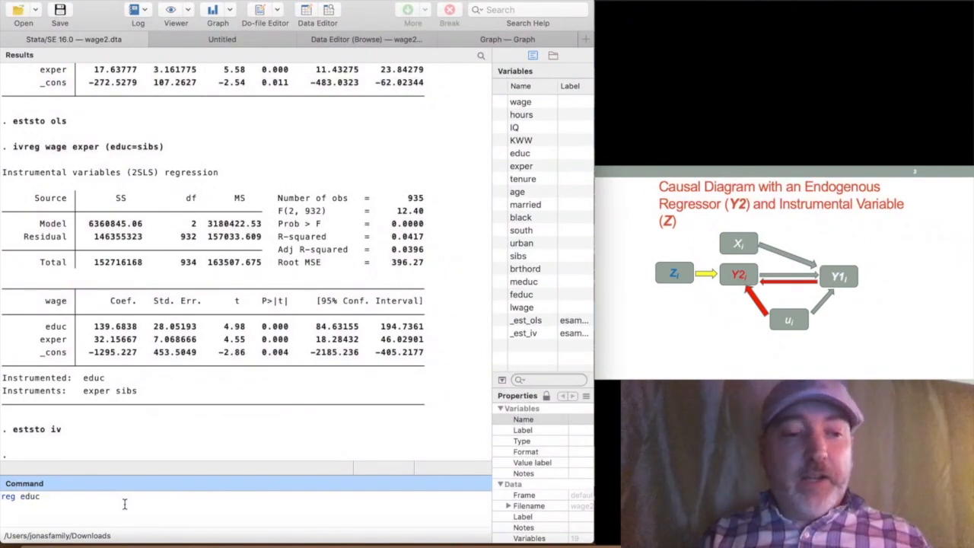
type("sibs")
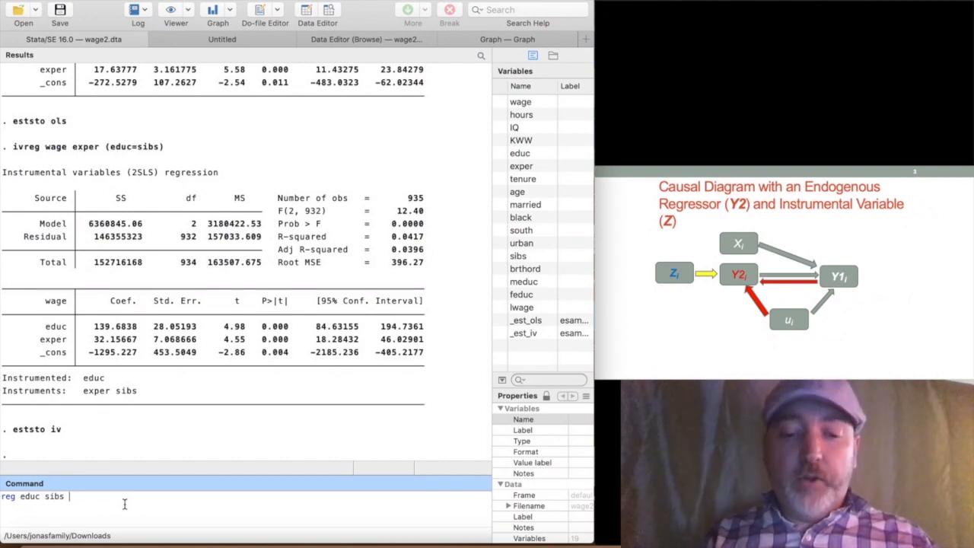
type("exper")
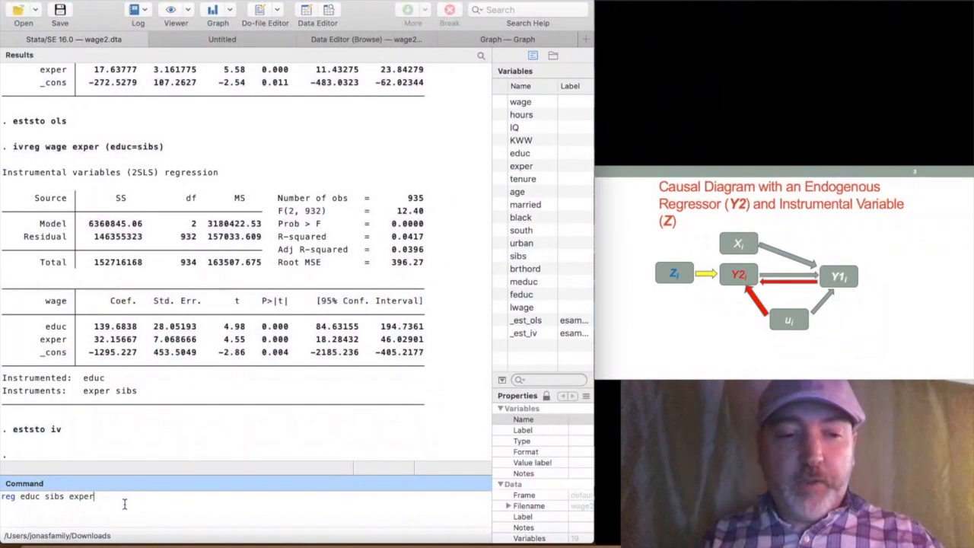
key("Return")
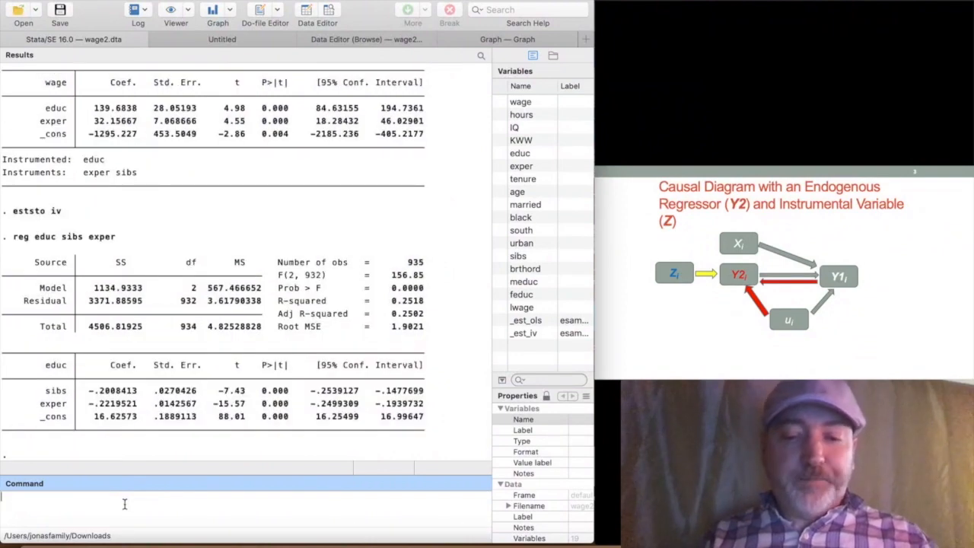
type("predict")
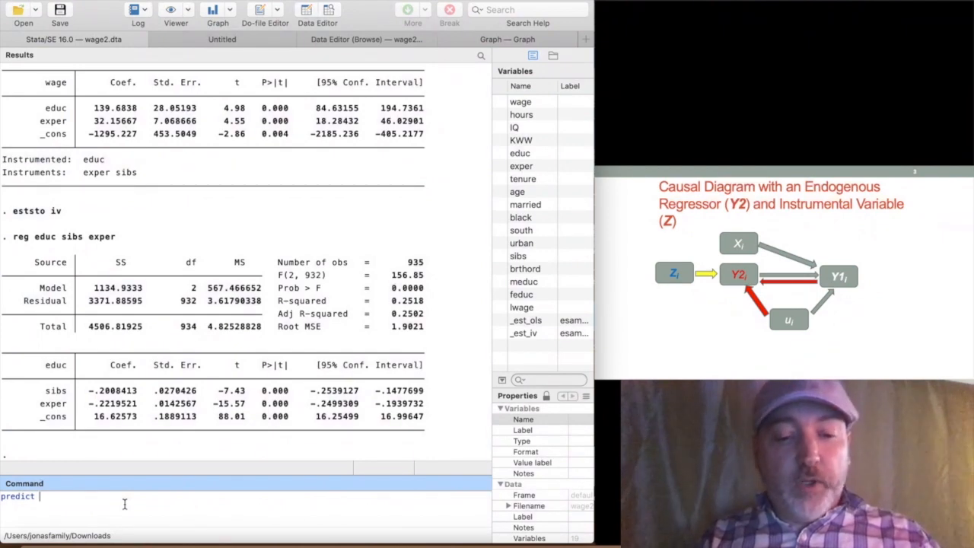
- Save the first-stage fitted values of educ as the new variable educhat with predict
type("educha")
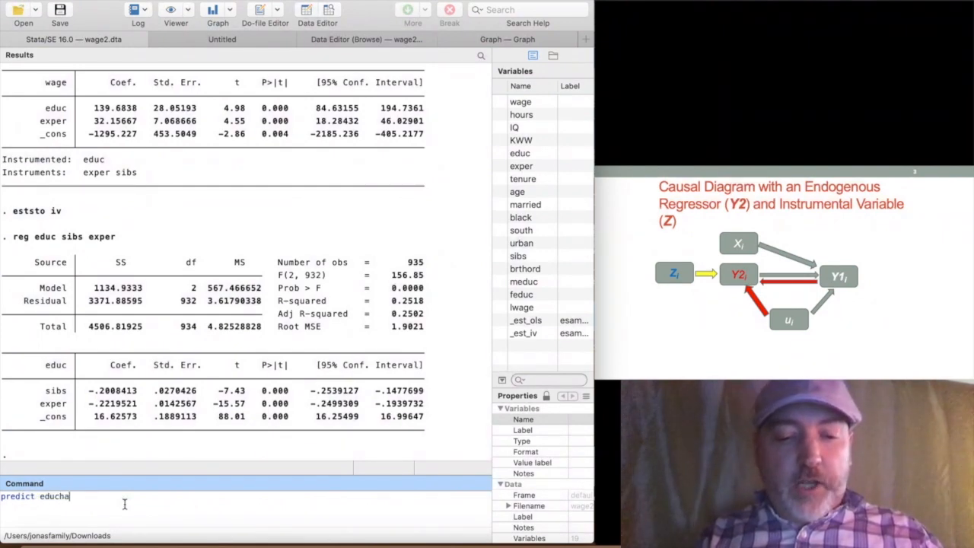
type("t")
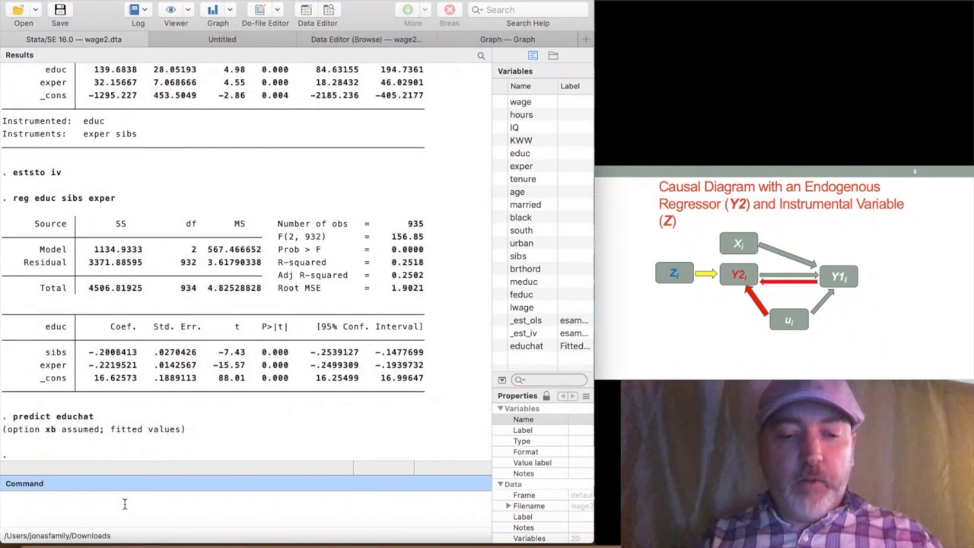
type("reg")
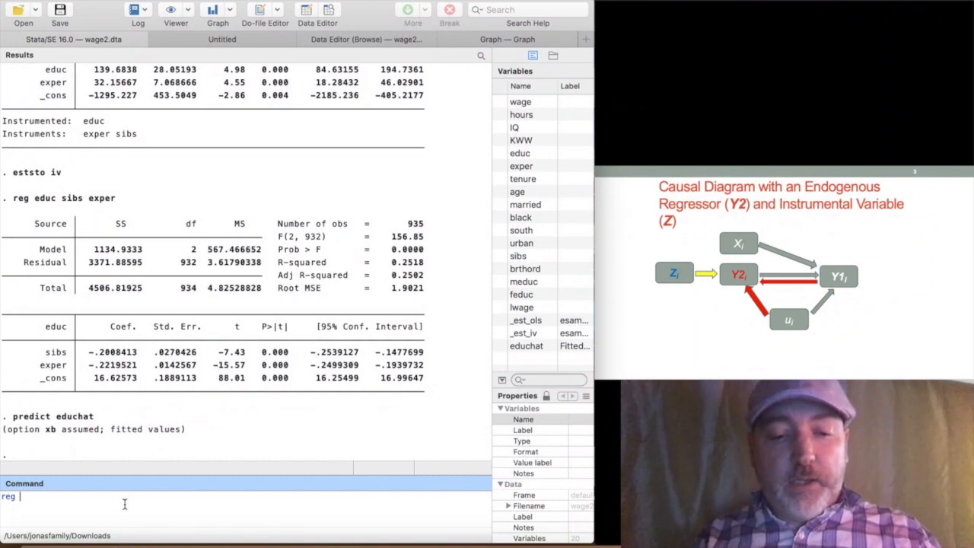
- Regress wage on exper and educhat as the manual second stage (educhat coefficient 139.69)
type("w")
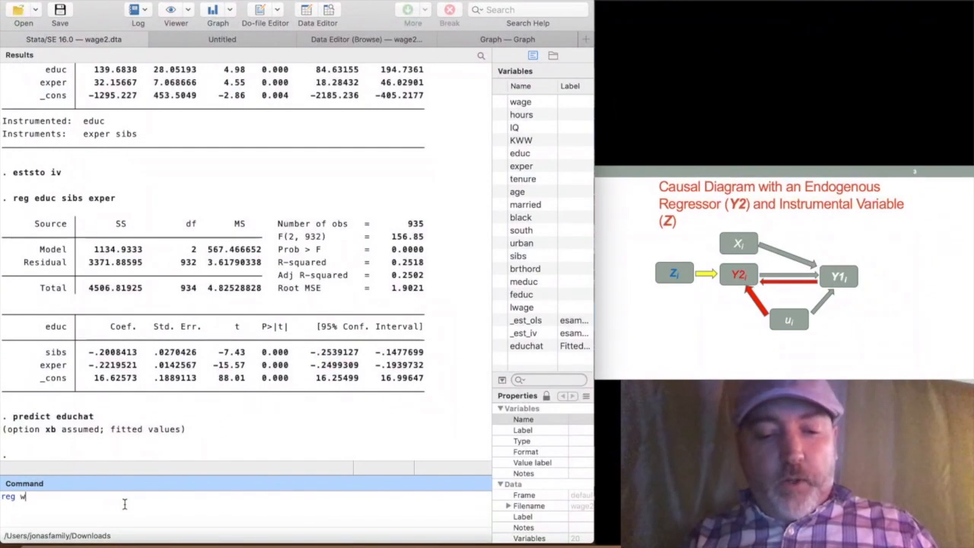
type("age exper educ")
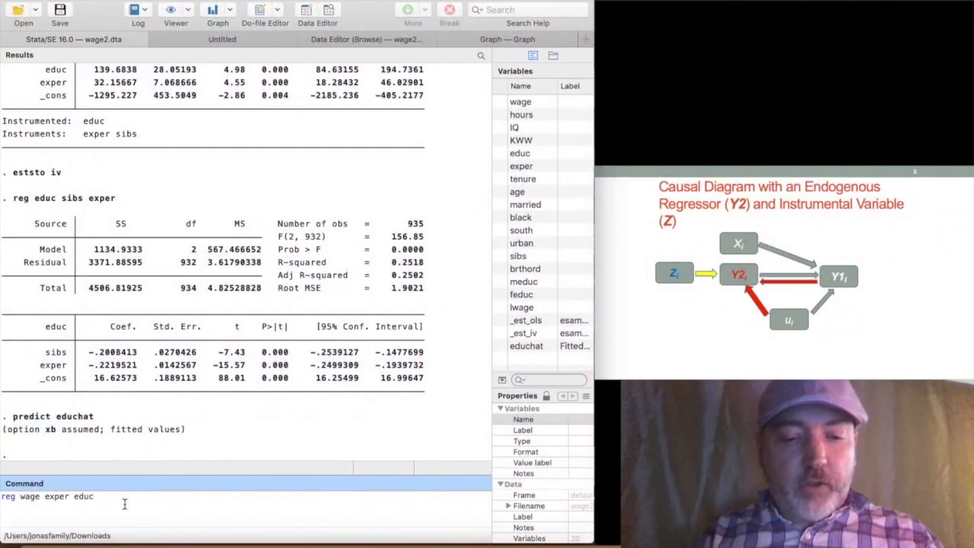
type("hat")
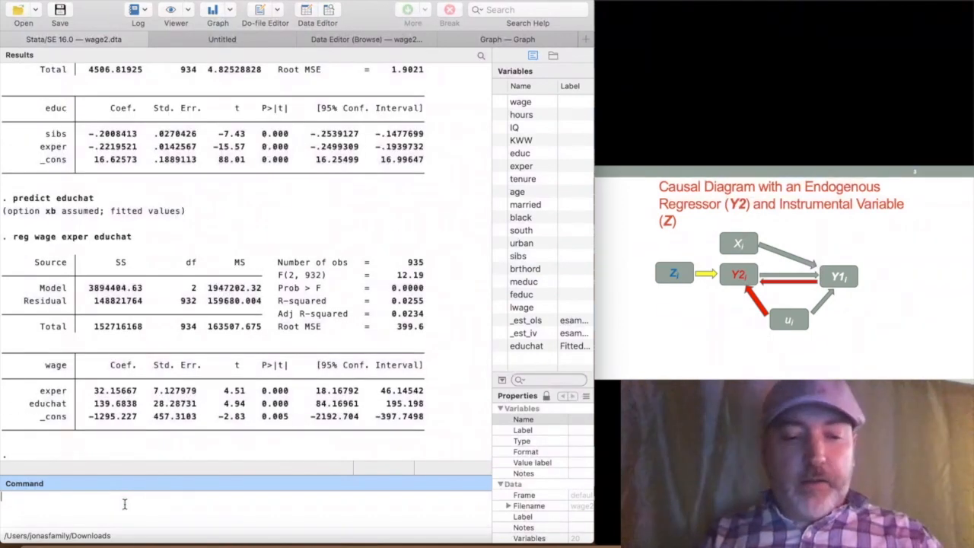
- Attempt to store the second-stage results as '2sls', which Stata rejects as an invalid name
type("eststo")
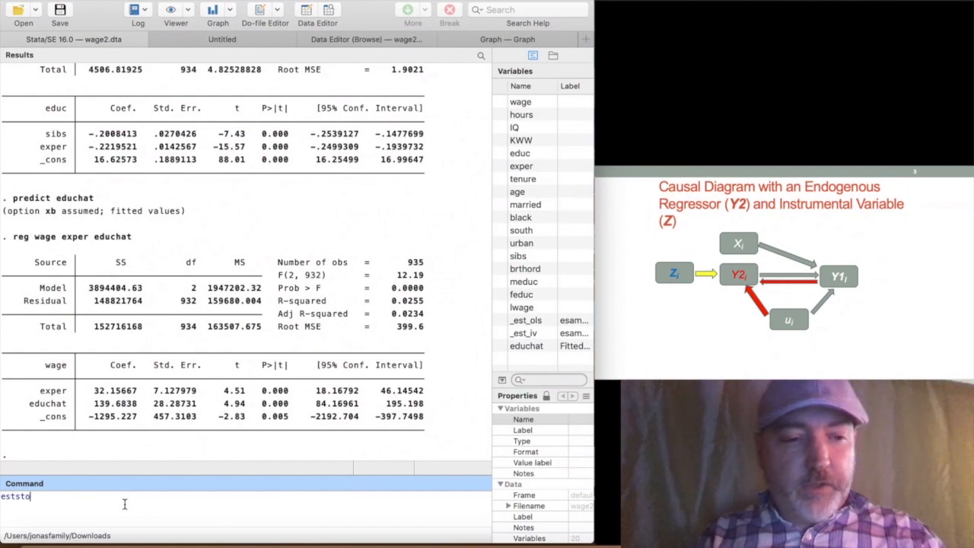
type("2sl")
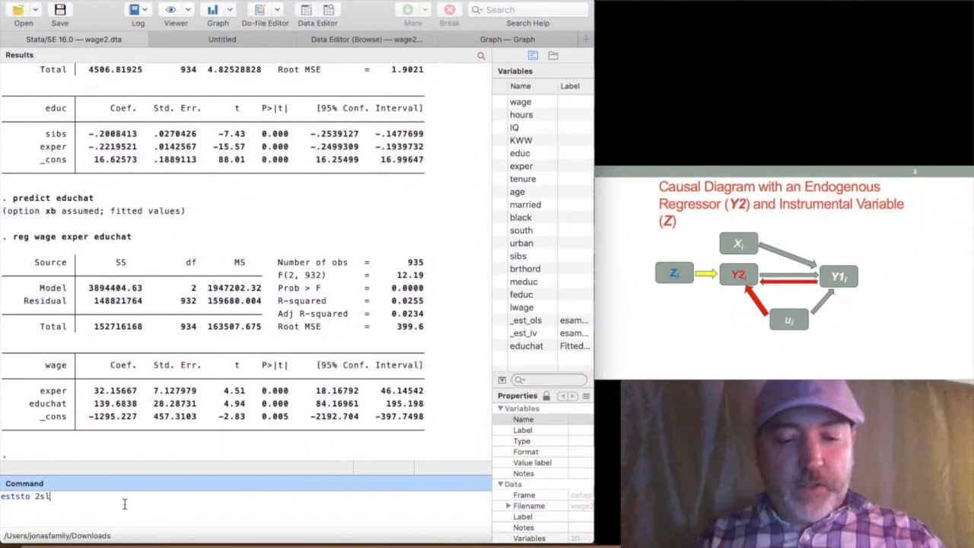
key("Return")
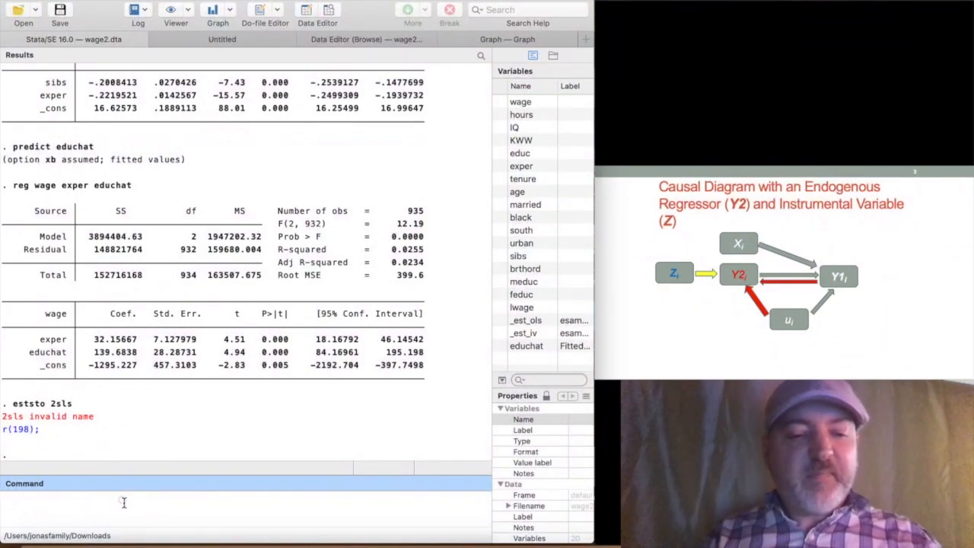
- Store the second-stage results under the valid name 'twostage' with eststo
type("ests")
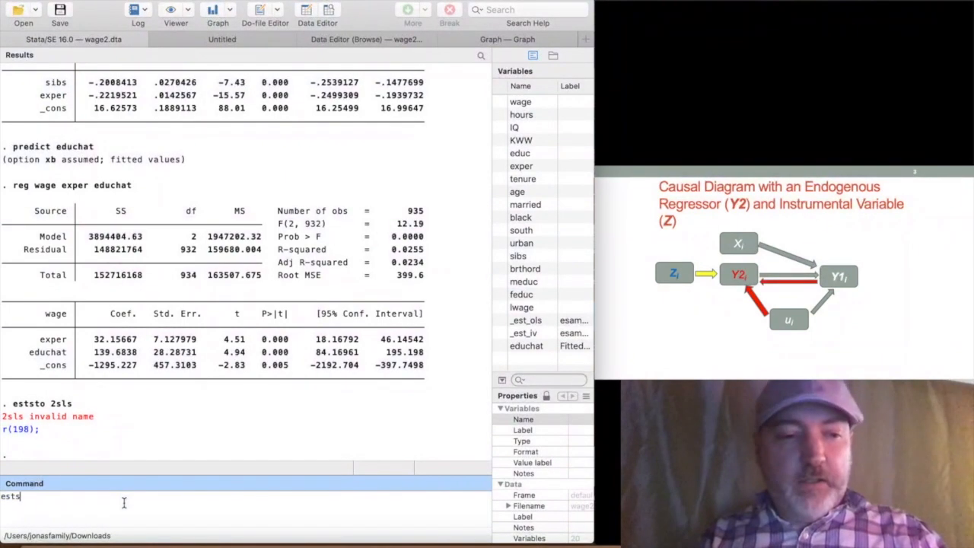
type("tot")
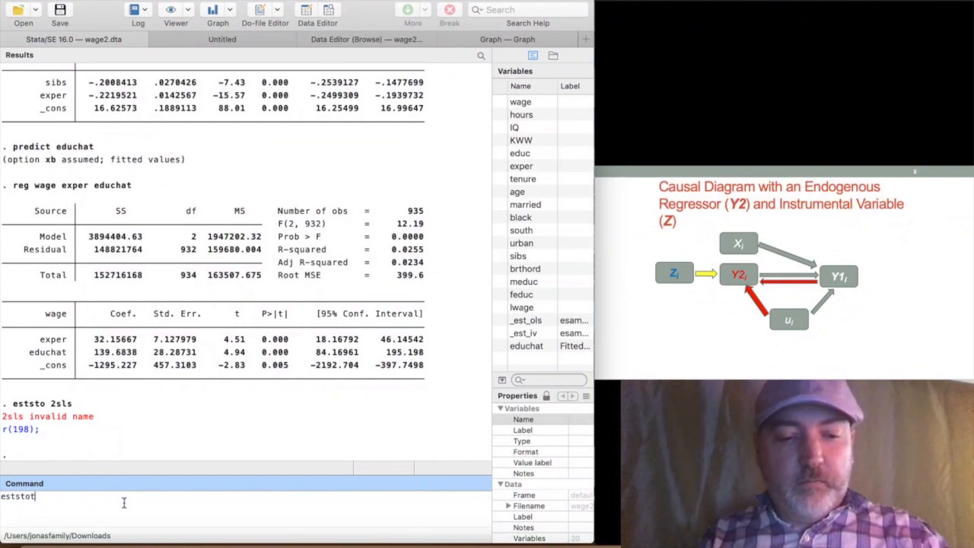
key("Backspace")
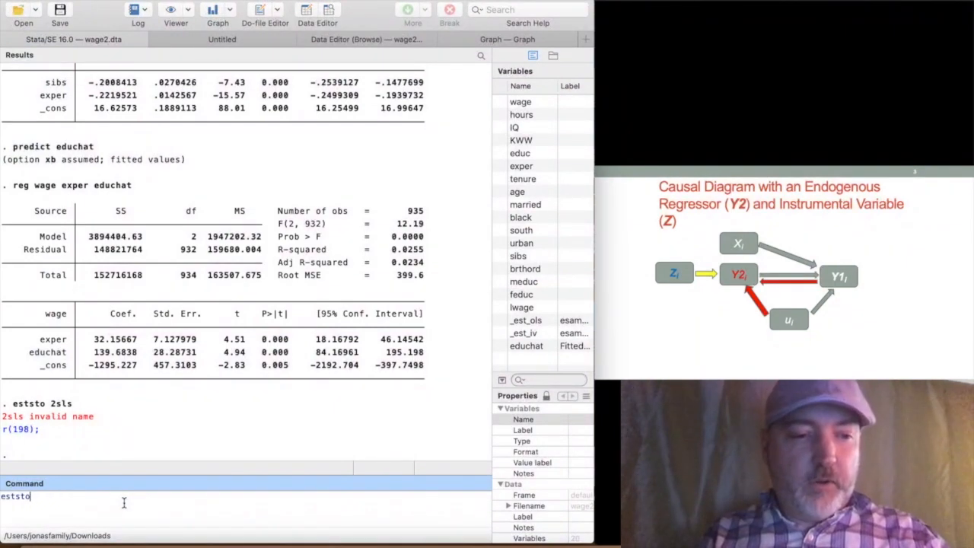
type("two")
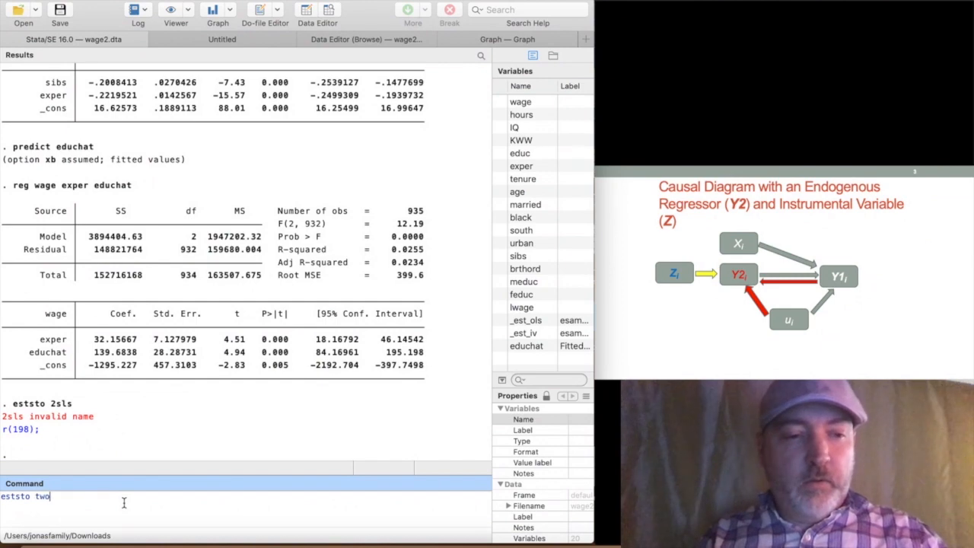
type("stage")
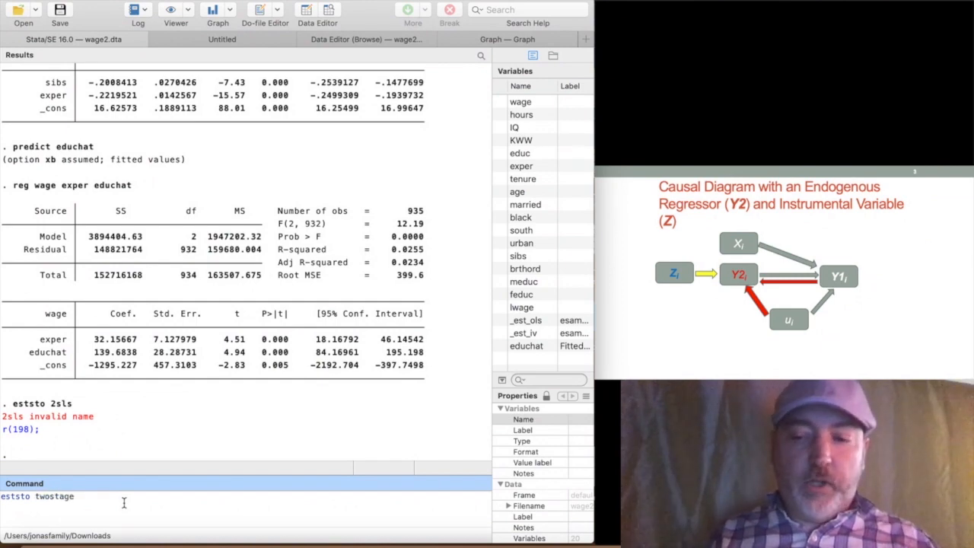
key("Return")
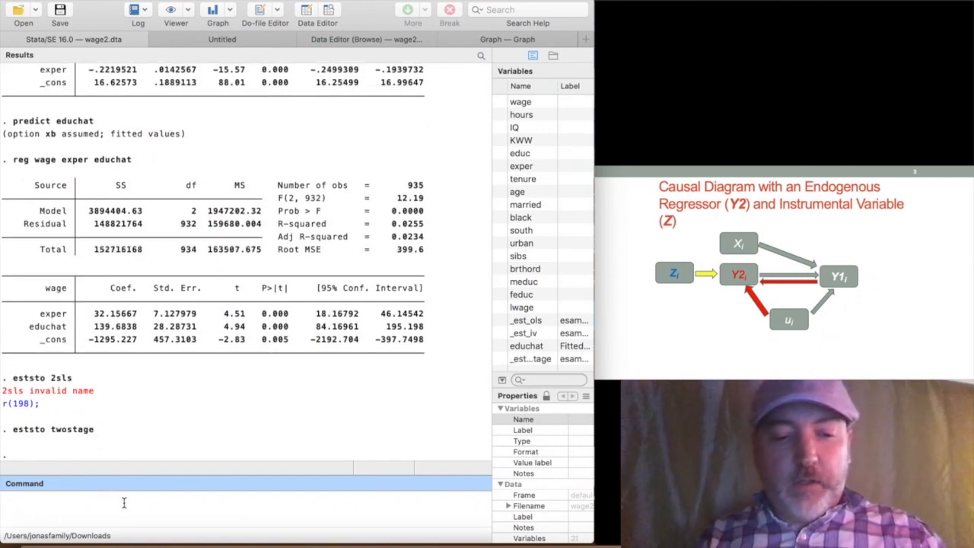
type("estout")
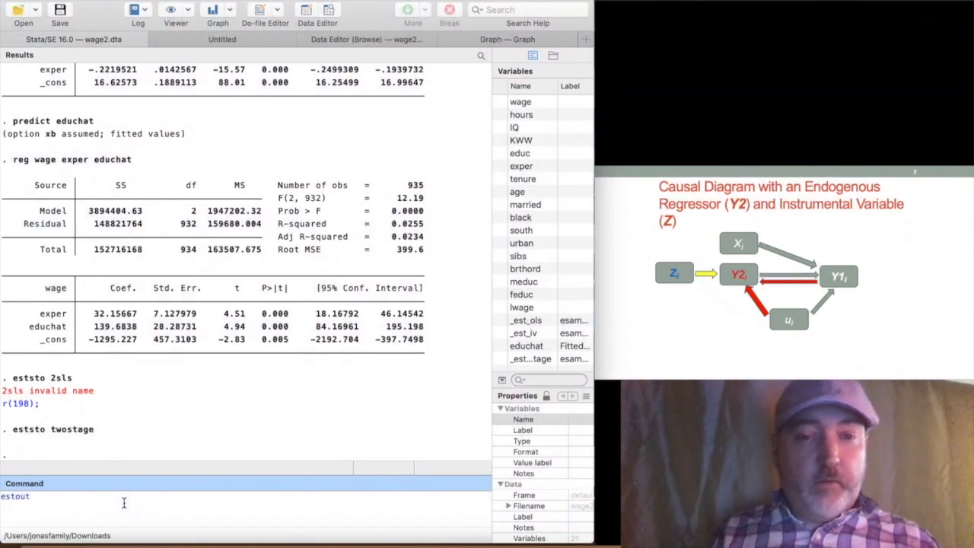
- Run estout to list the ols, iv and twostage coefficients in one comparison table
key("Return")
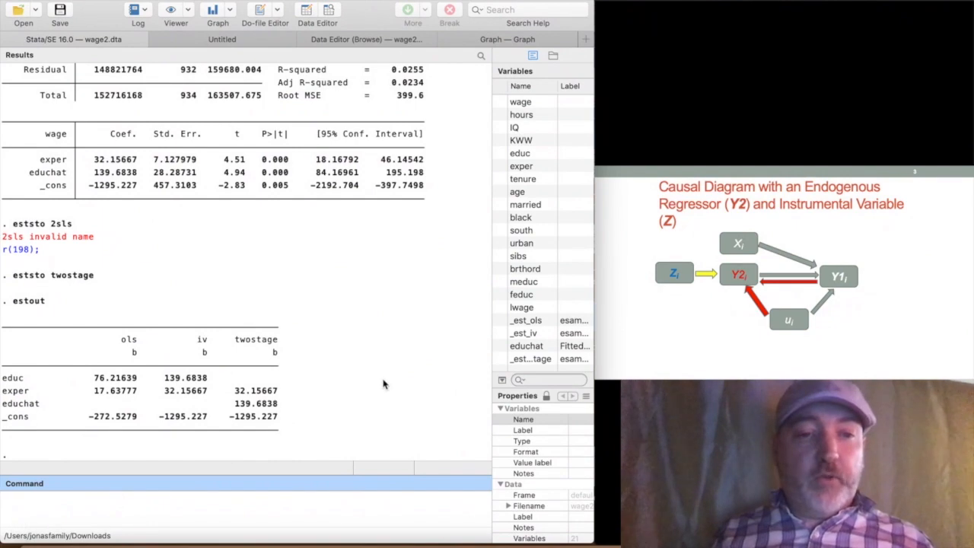
mouse_move(444, 353)
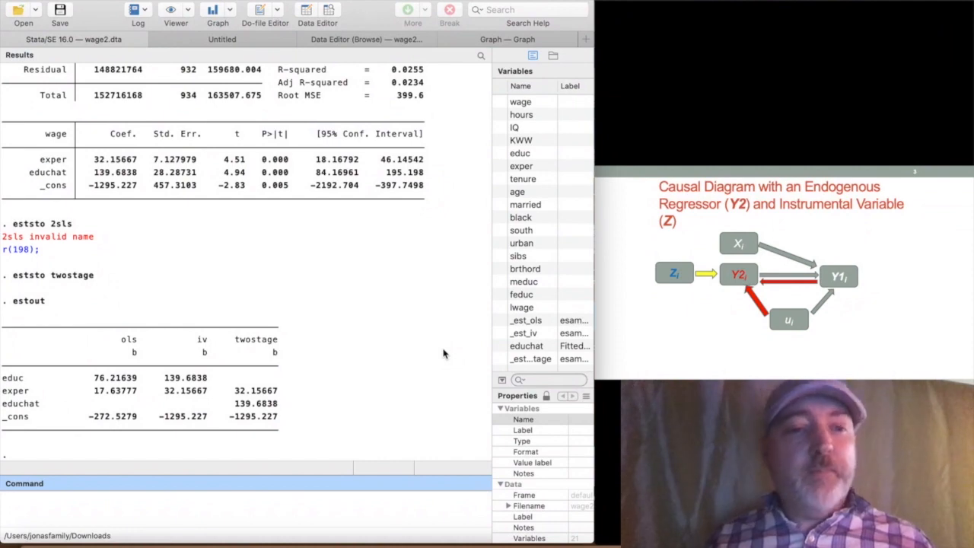
mouse_move(213, 396)
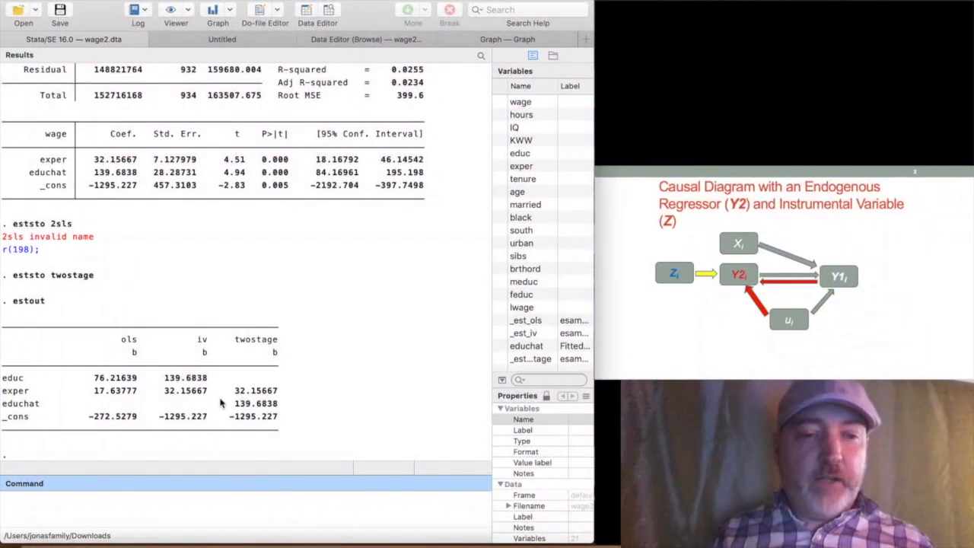
mouse_move(324, 401)
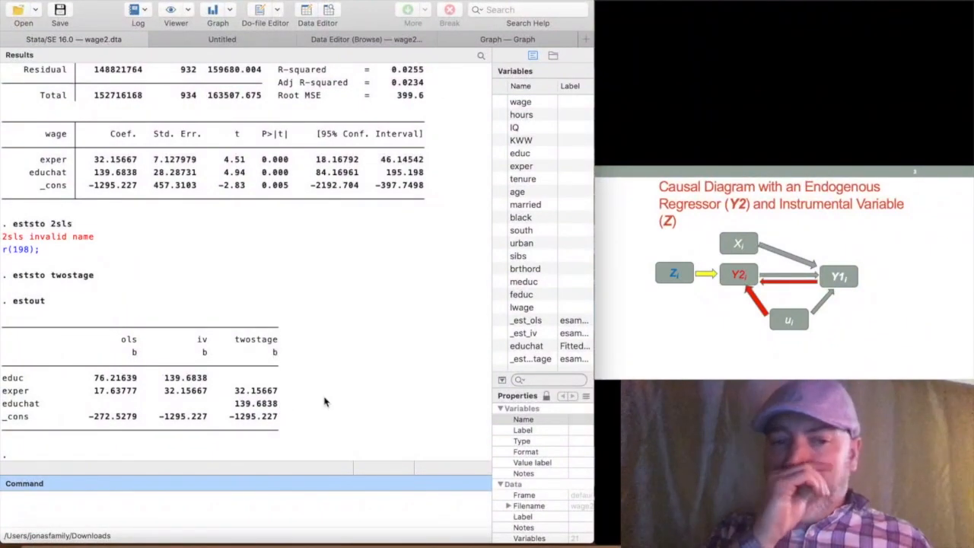